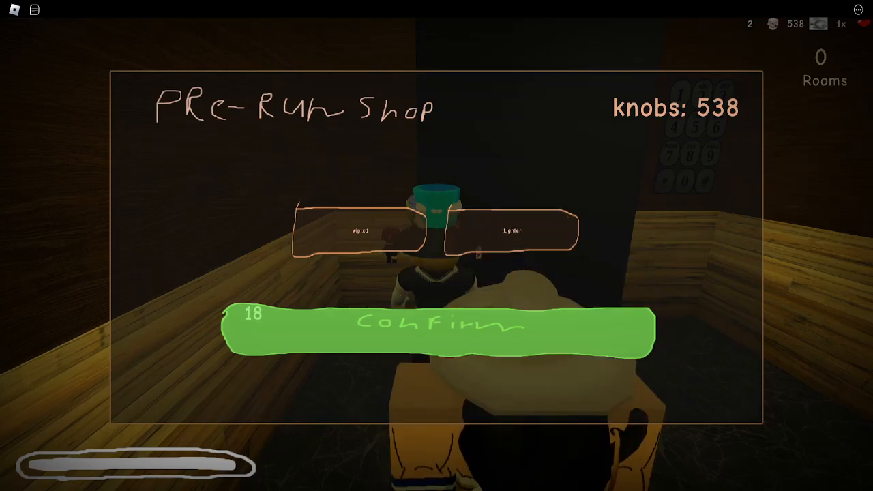
# Step: Confirm the Pre-Run Shop choices to start the run in the wooden starting room
pyautogui.click(437, 330)
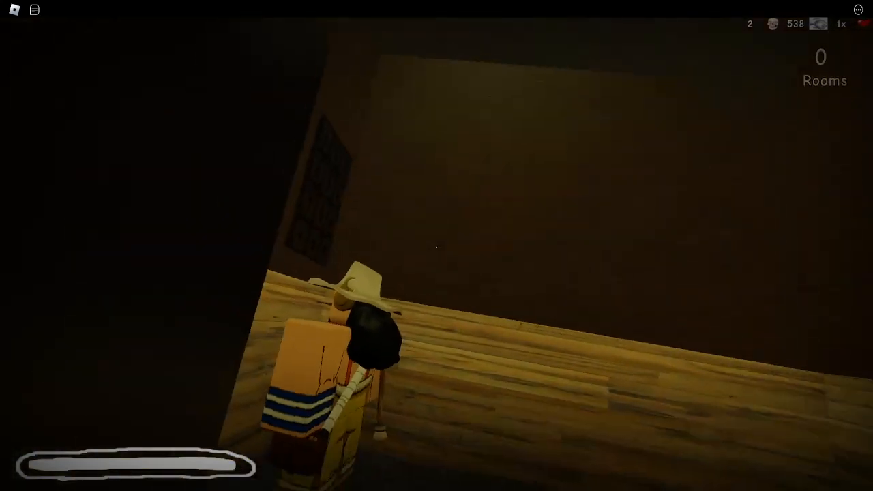
pyautogui.moveTo(436, 246)
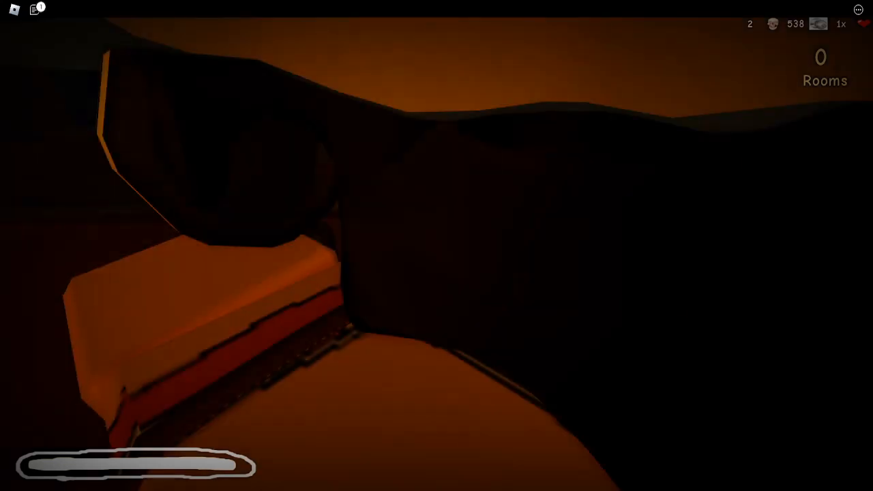
pyautogui.moveTo(436, 246)
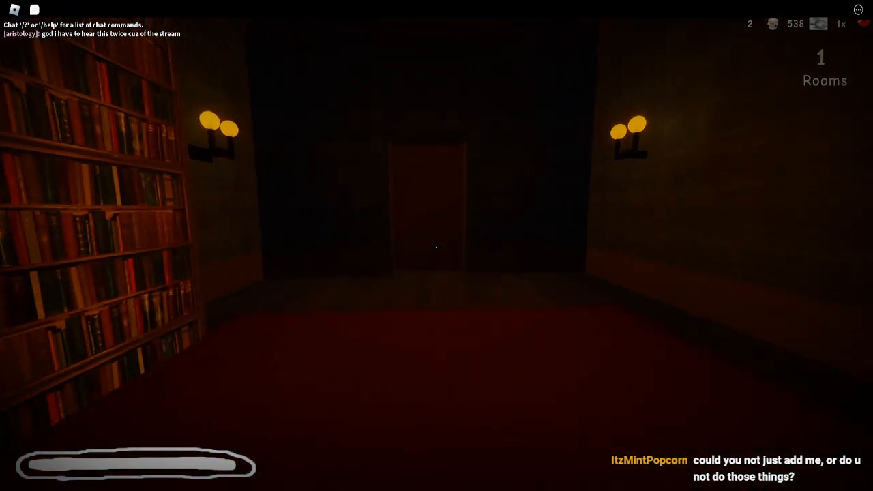
# Step: Run through red-lit hallways to room 13, collecting 570 knobs, stopping at a wardrobe
pyautogui.press('w')
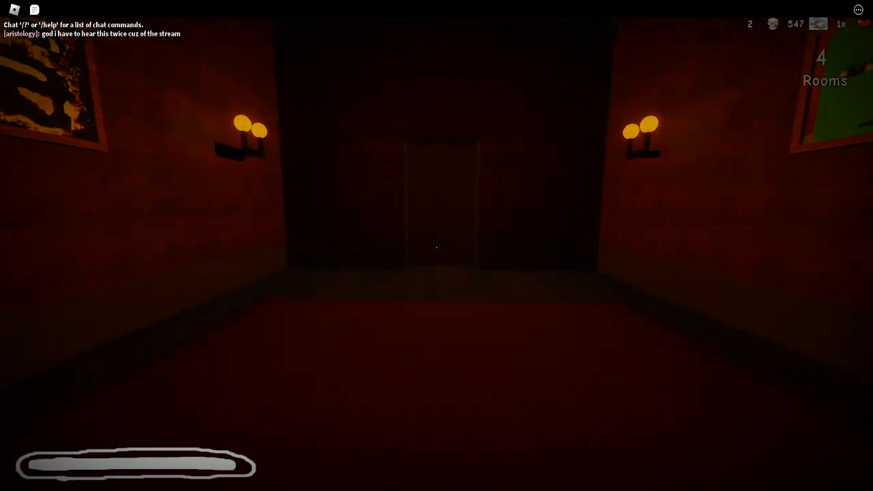
pyautogui.press('w')
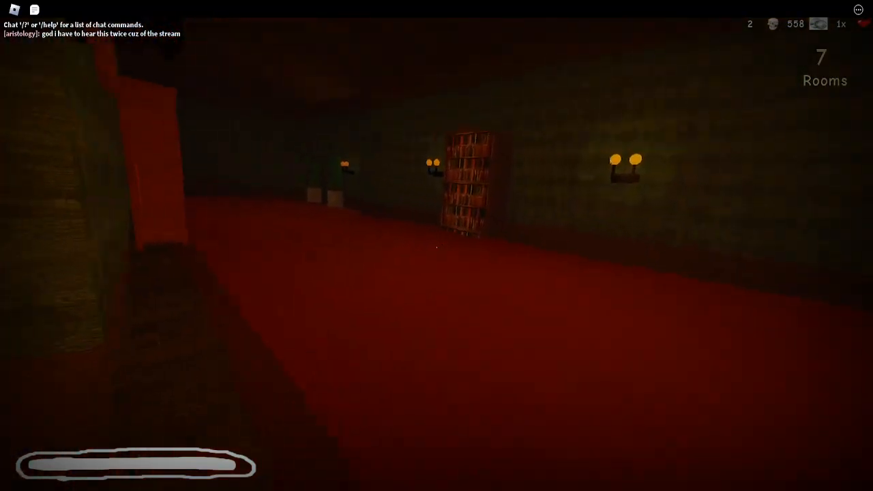
pyautogui.moveTo(437, 245)
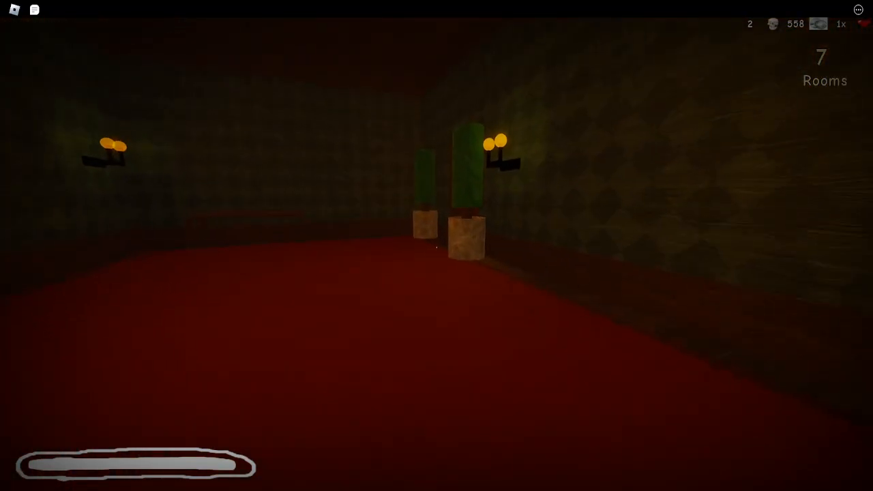
pyautogui.press('w')
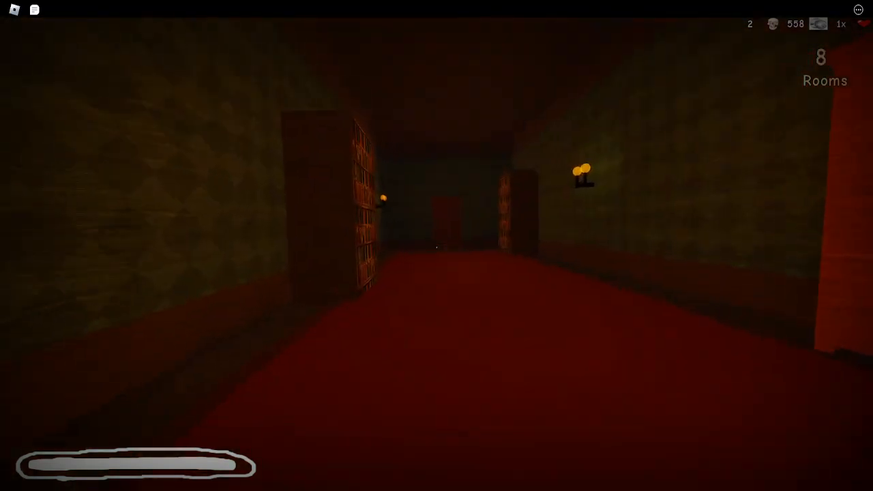
pyautogui.press('w')
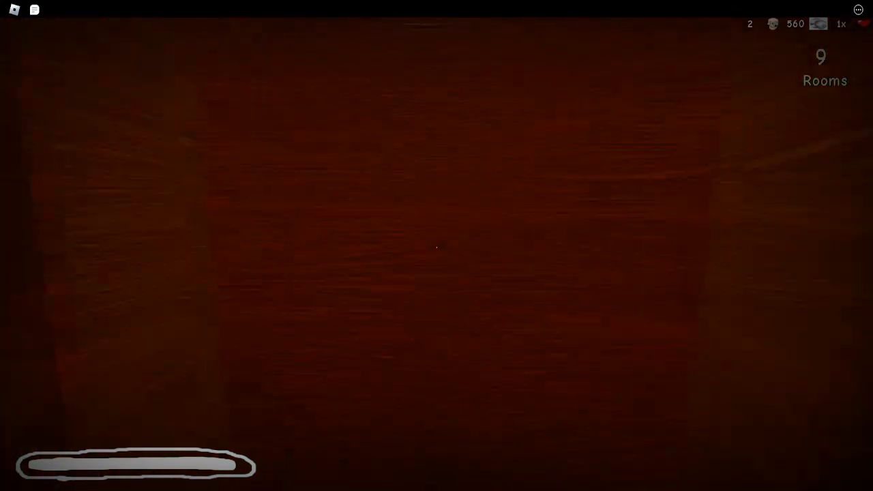
pyautogui.press('w')
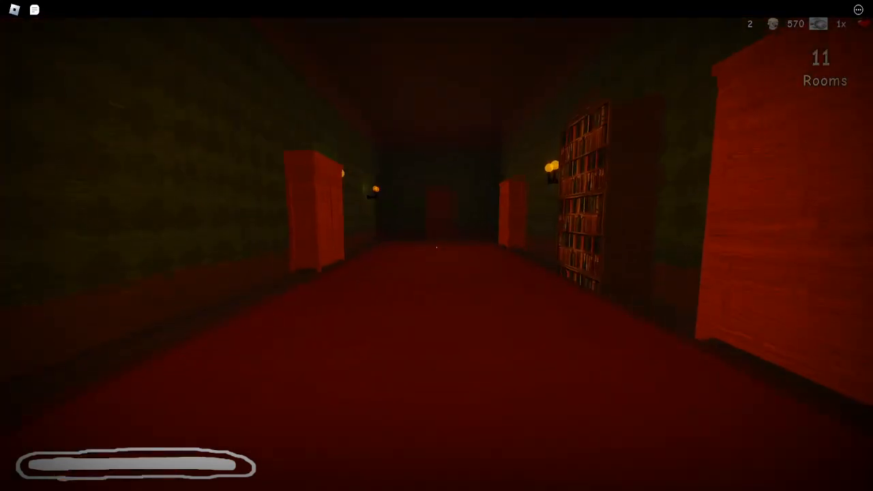
pyautogui.press('w')
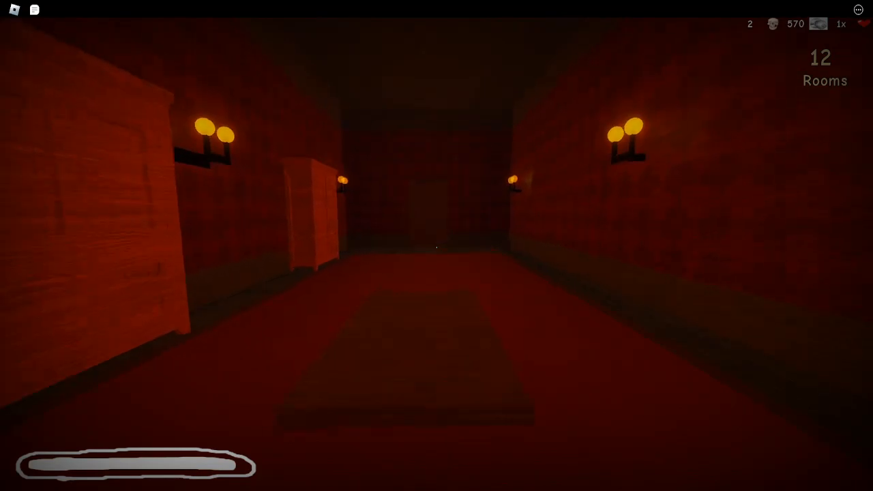
pyautogui.press('w')
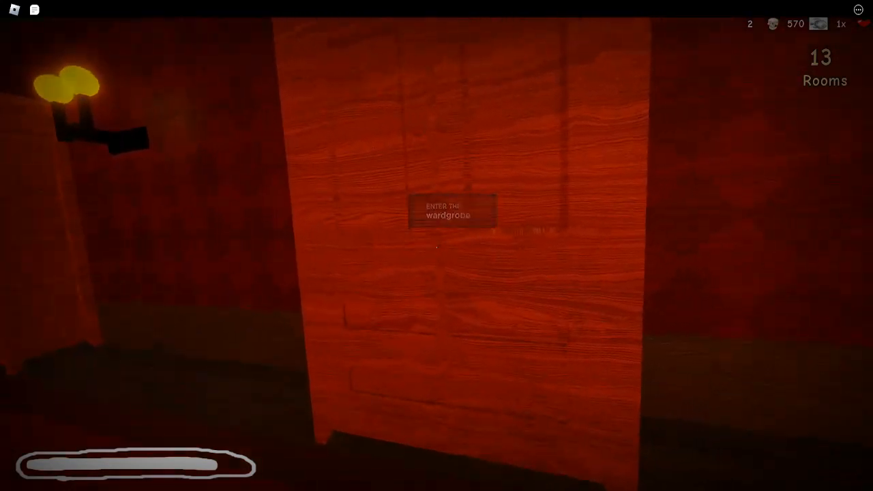
# Step: Hide in the wardrobe, exit again, and continue on to room 18 with 585 knobs
pyautogui.press('e')
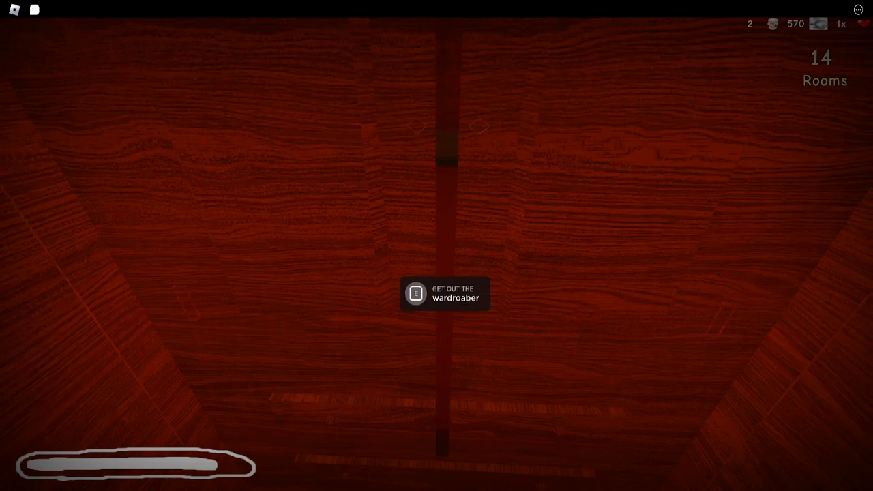
pyautogui.press('e')
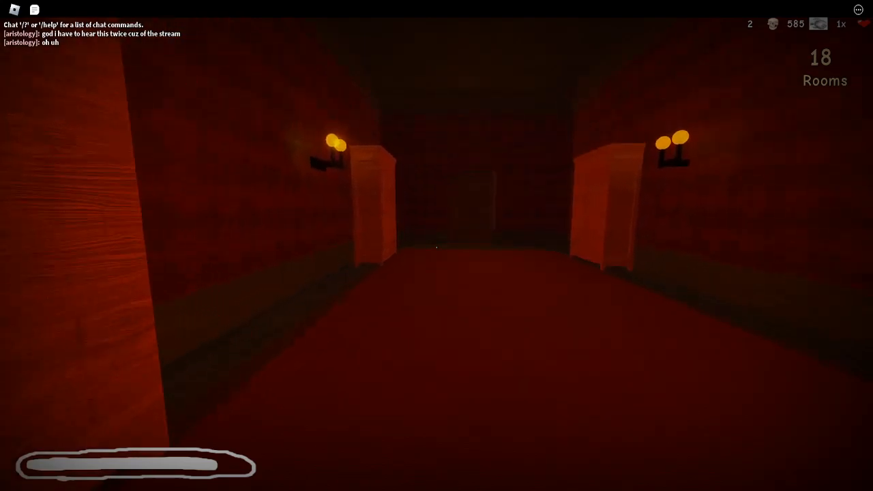
pyautogui.moveTo(436, 245)
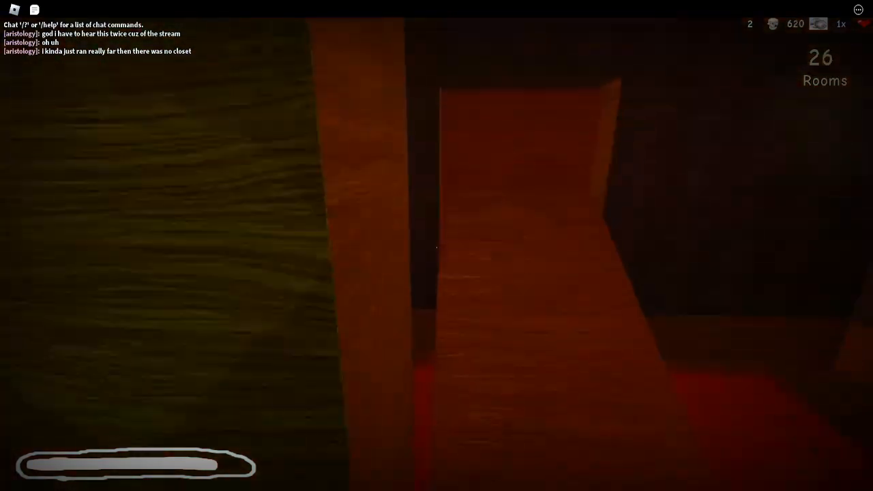
# Step: Push through dark corridors from room 18 to room 35, reaching 669 knobs
pyautogui.press('w')
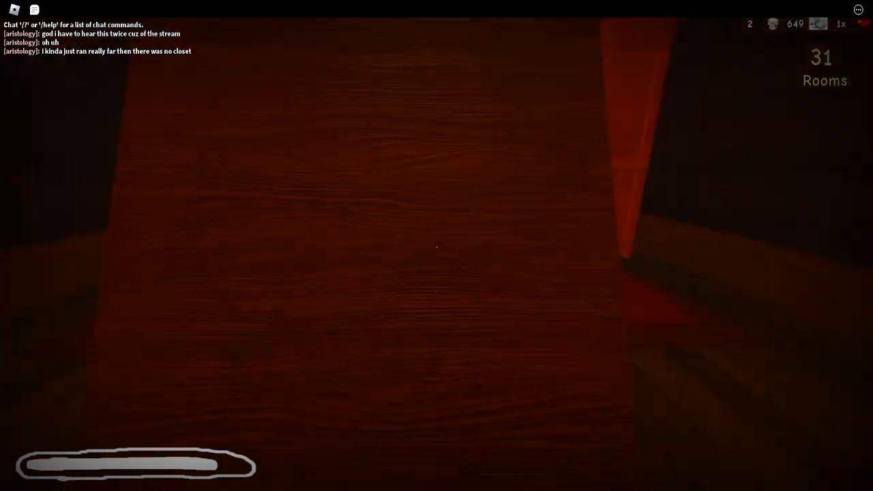
pyautogui.moveTo(436, 246)
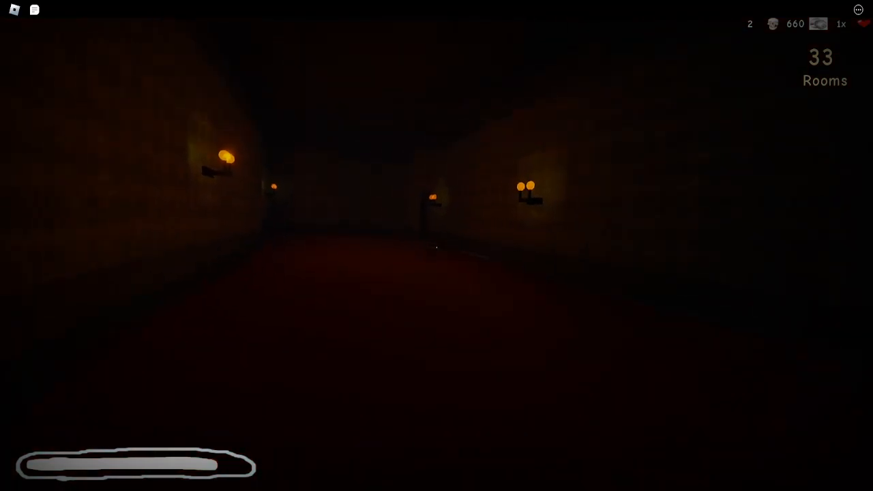
pyautogui.moveTo(437, 245)
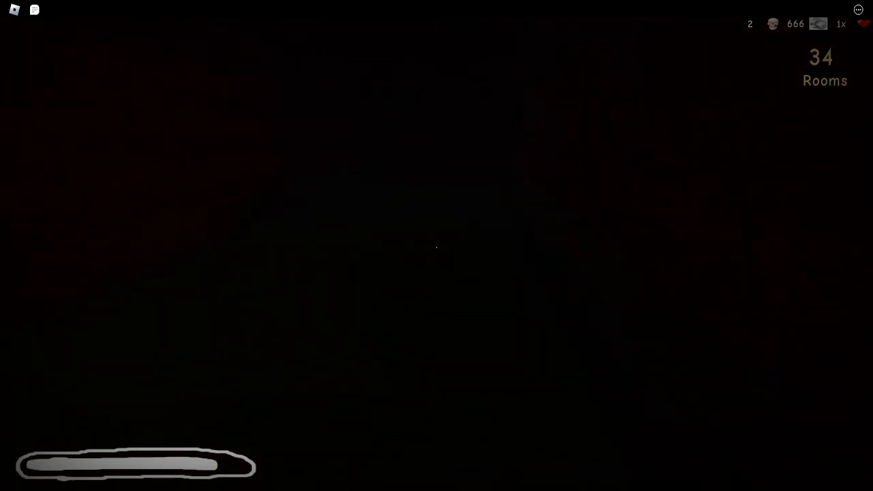
pyautogui.press('w')
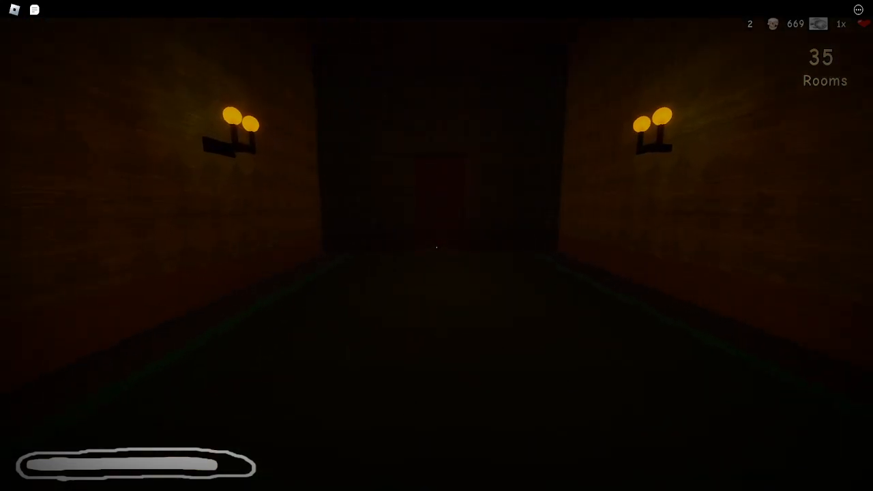
# Step: Continue through the eye-covered rooms to room 40, bringing knobs to 697
pyautogui.press('w')
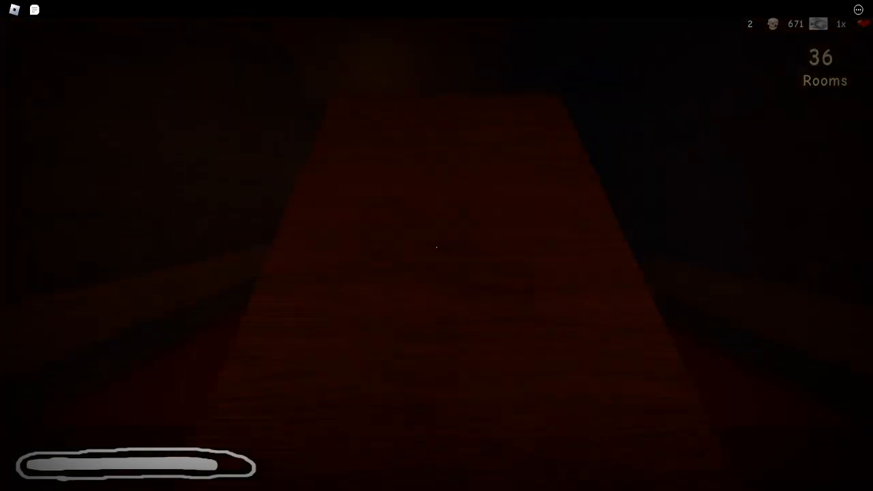
pyautogui.moveTo(437, 246)
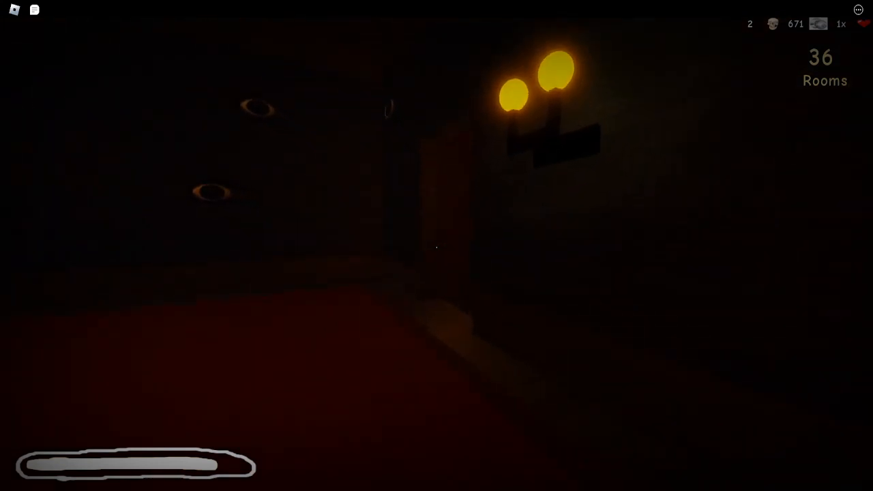
pyautogui.press('w')
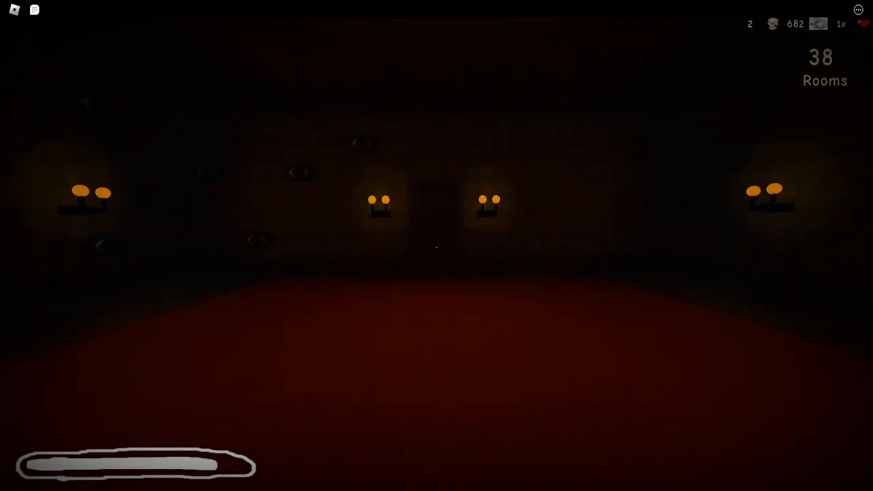
pyautogui.press('w')
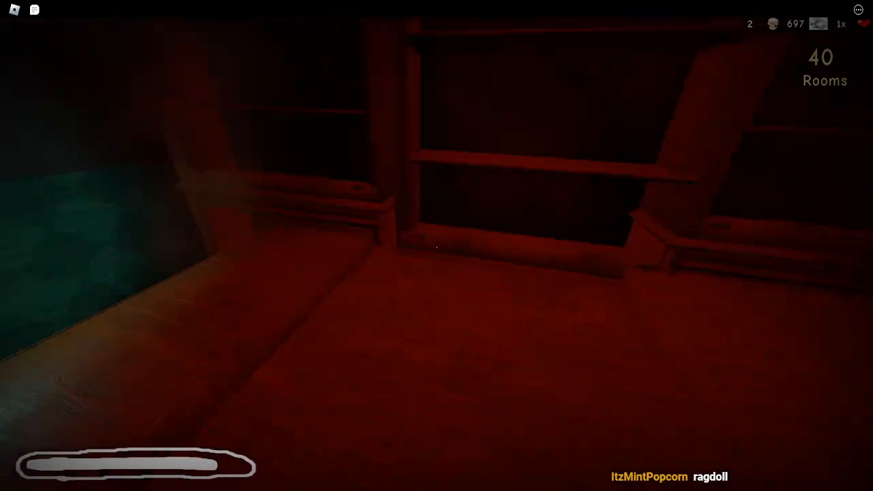
pyautogui.moveTo(437, 245)
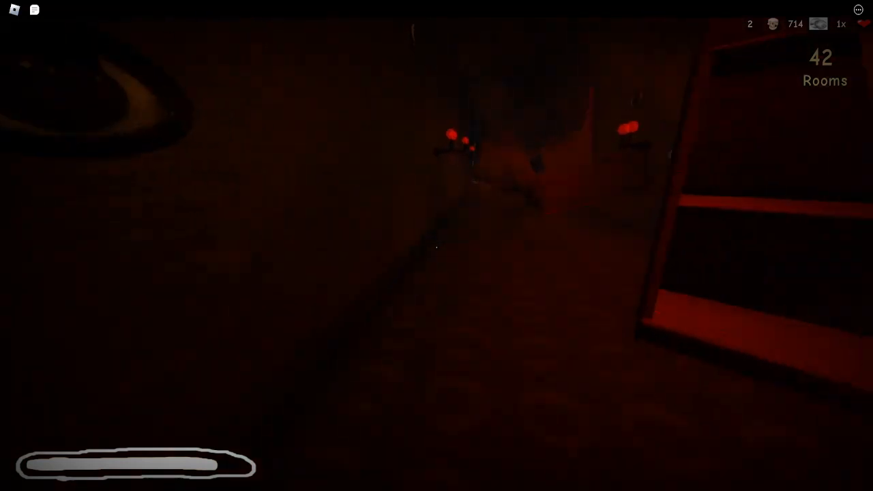
pyautogui.moveTo(437, 245)
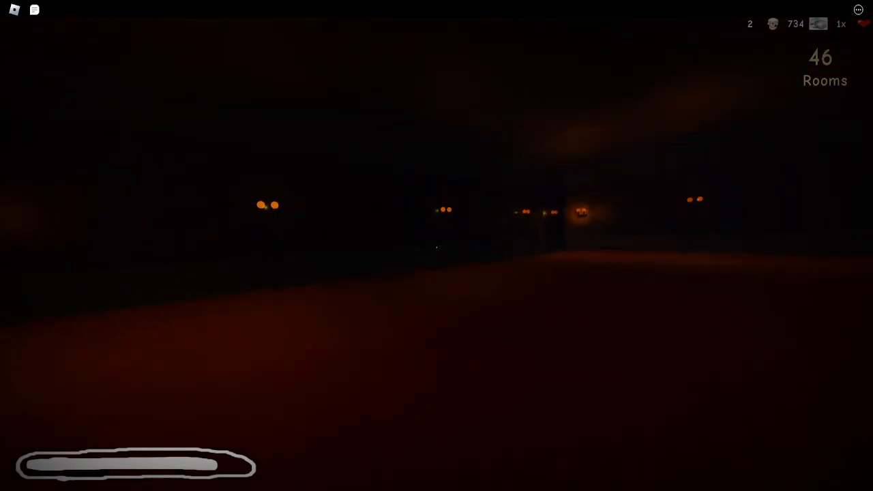
pyautogui.moveTo(437, 246)
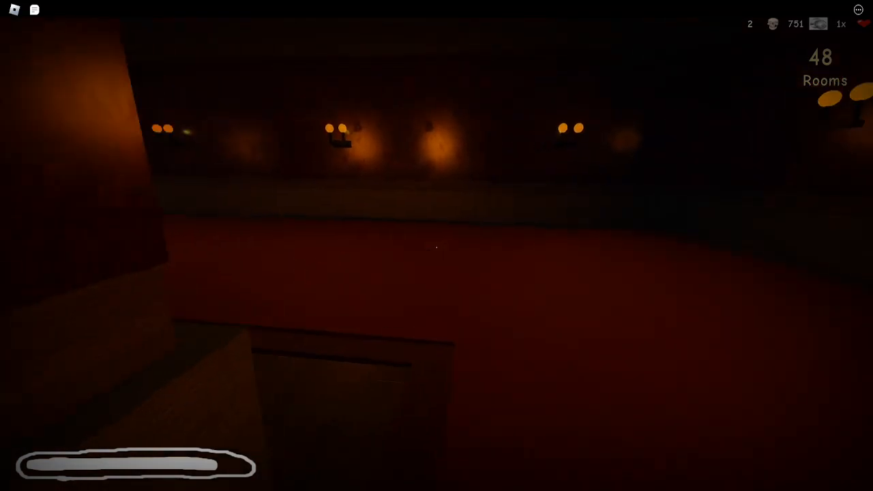
pyautogui.moveTo(436, 245)
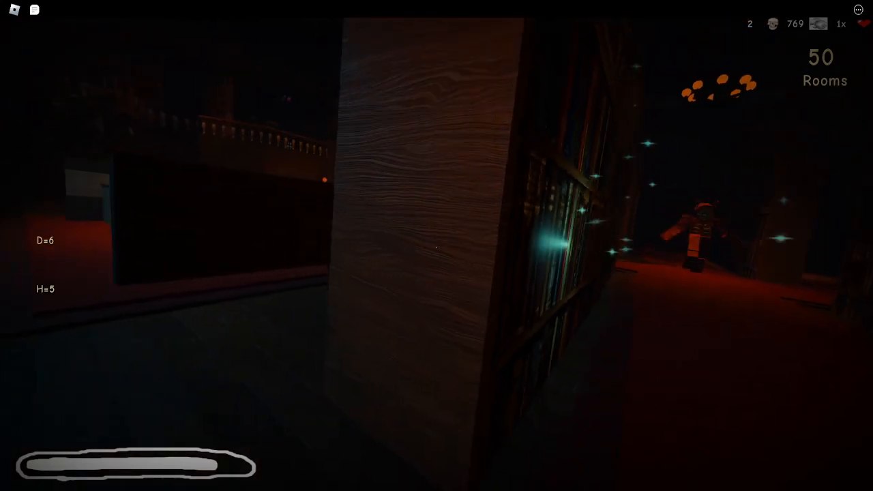
pyautogui.moveTo(437, 246)
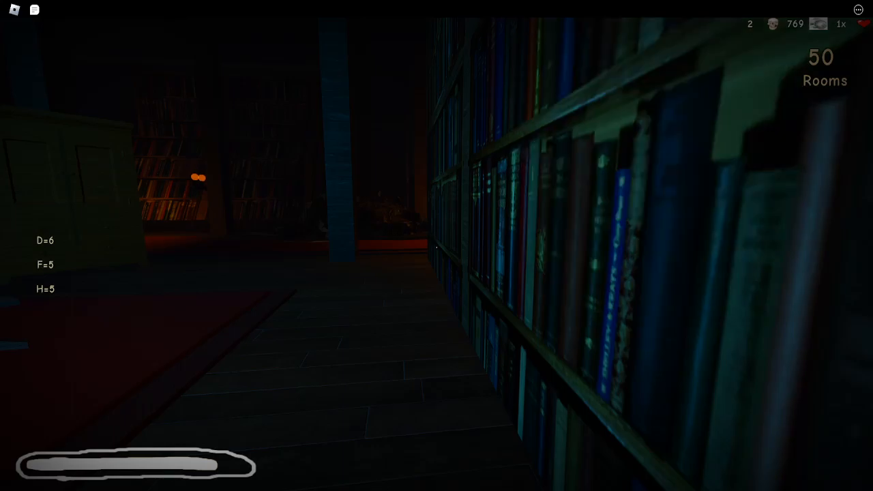
pyautogui.moveTo(437, 246)
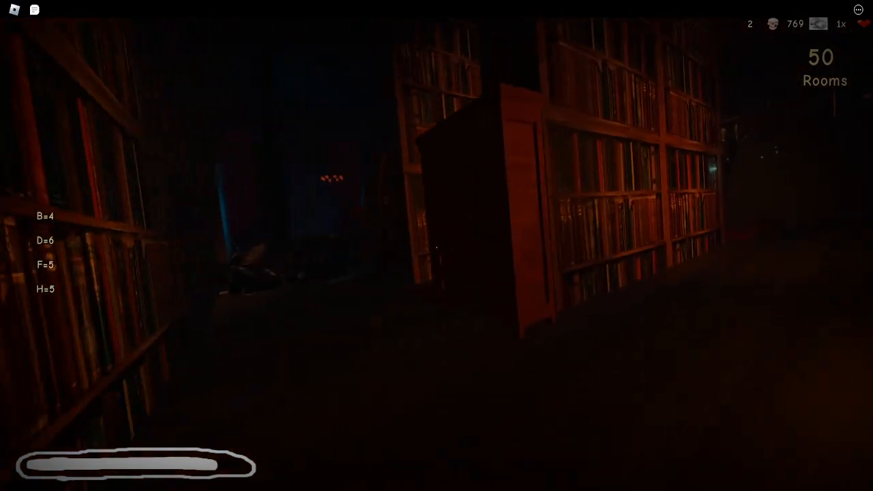
pyautogui.moveTo(436, 245)
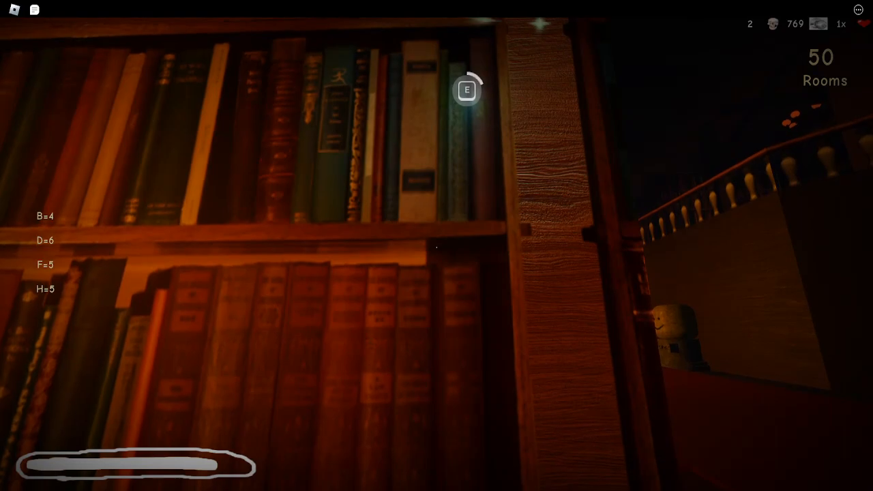
pyautogui.moveTo(437, 246)
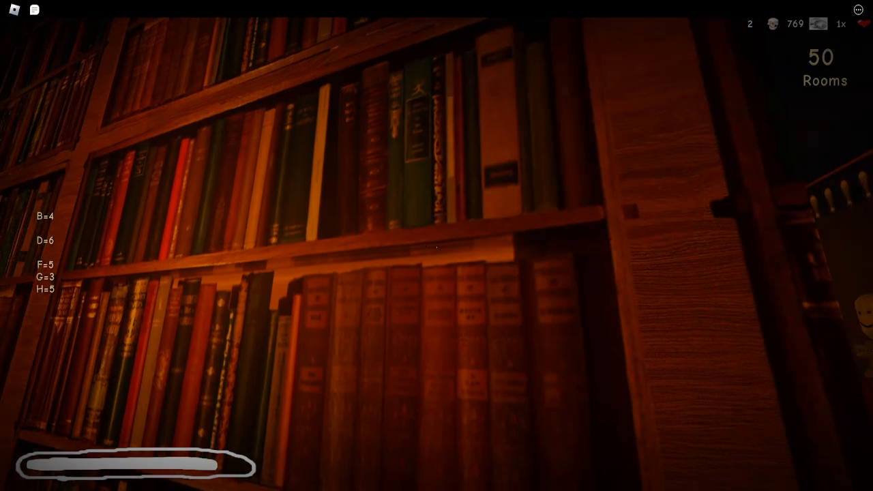
pyautogui.moveTo(437, 245)
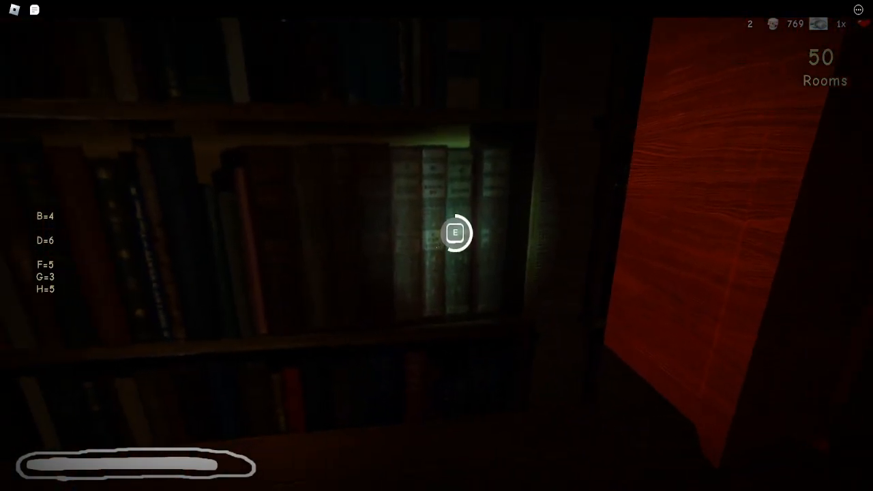
pyautogui.moveTo(455, 232)
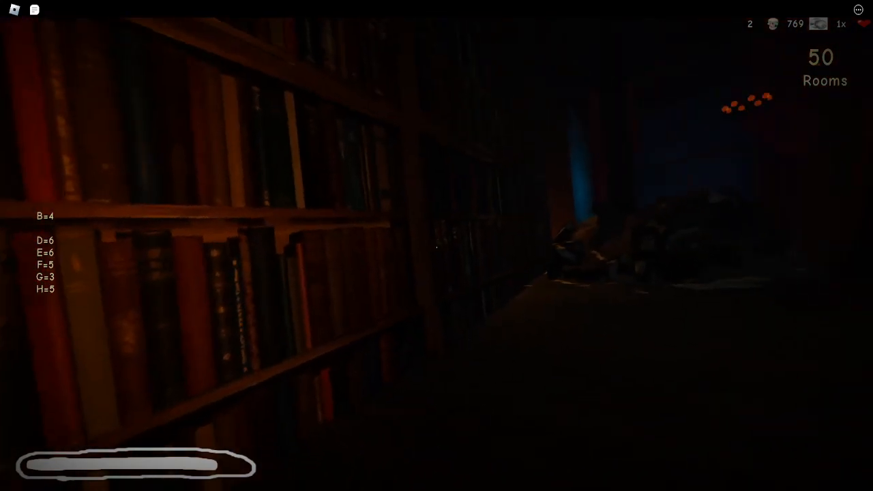
pyautogui.moveTo(437, 245)
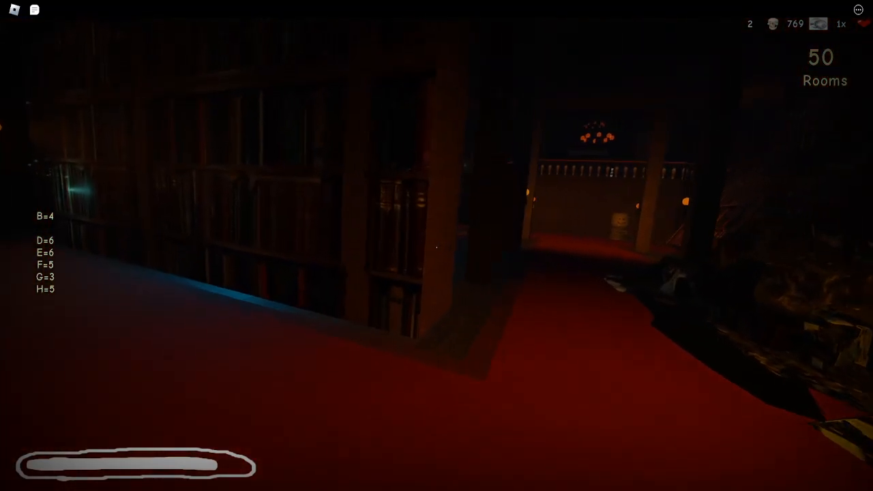
pyautogui.moveTo(437, 246)
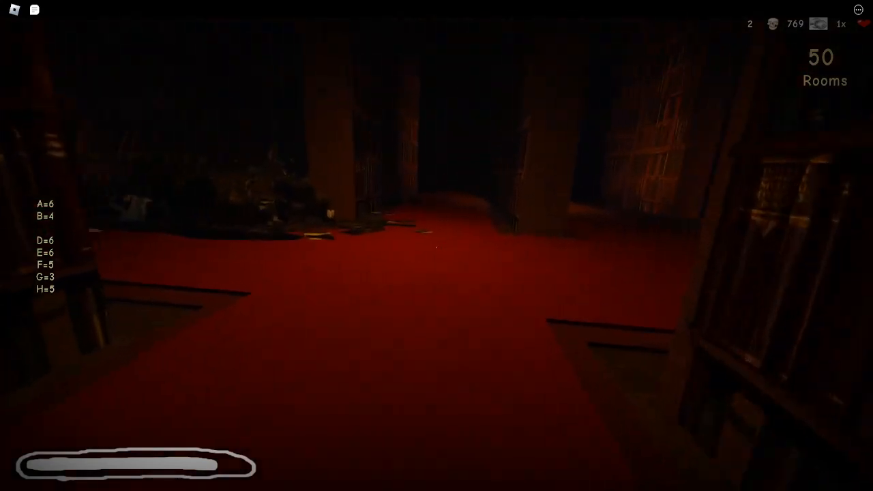
pyautogui.moveTo(436, 246)
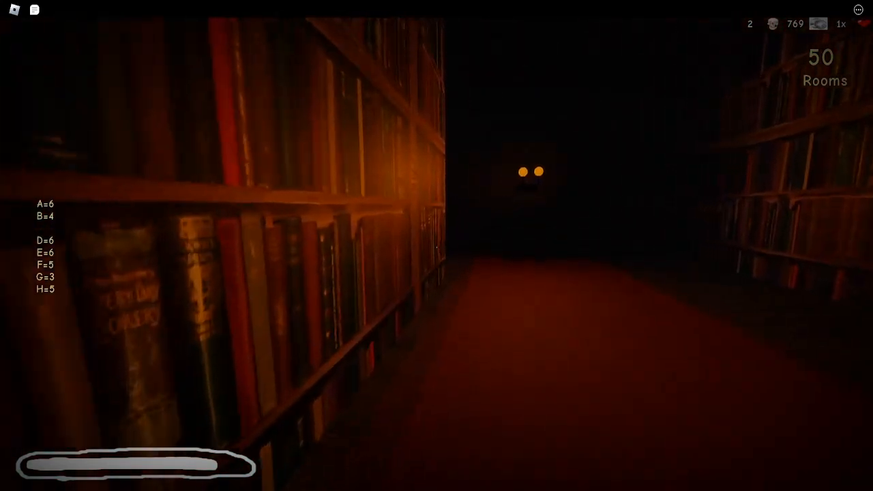
pyautogui.moveTo(436, 245)
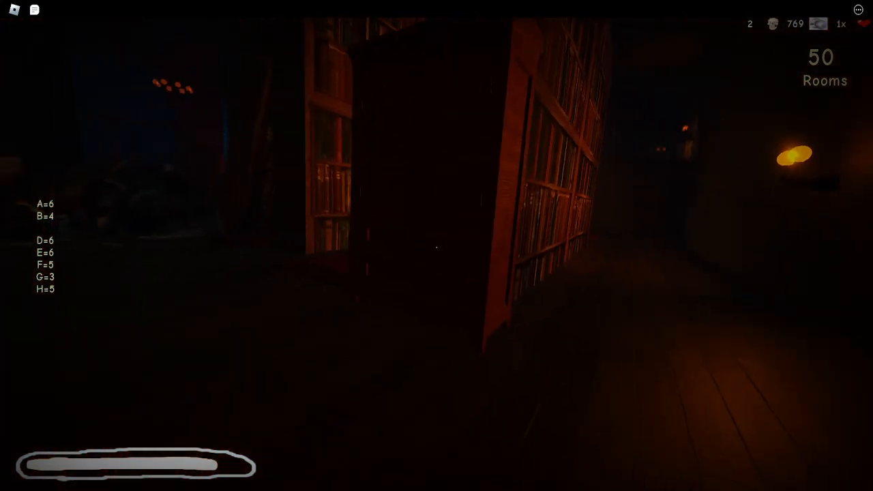
pyautogui.moveTo(437, 246)
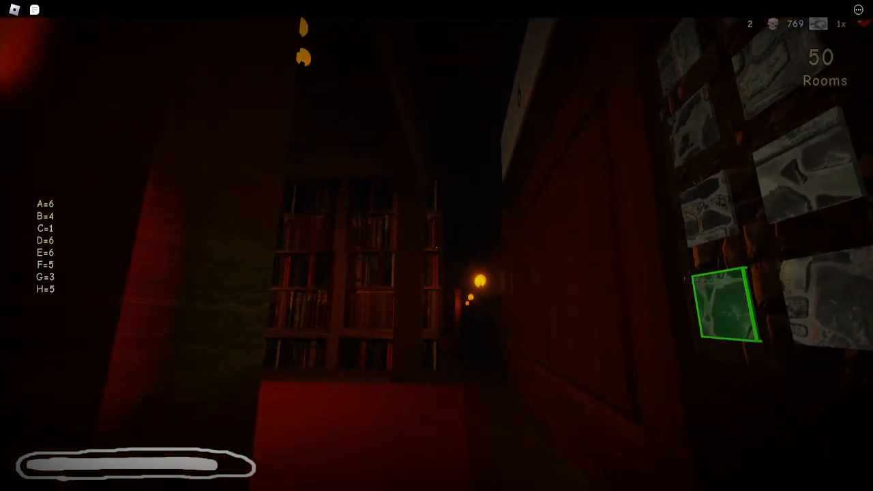
pyautogui.moveTo(437, 246)
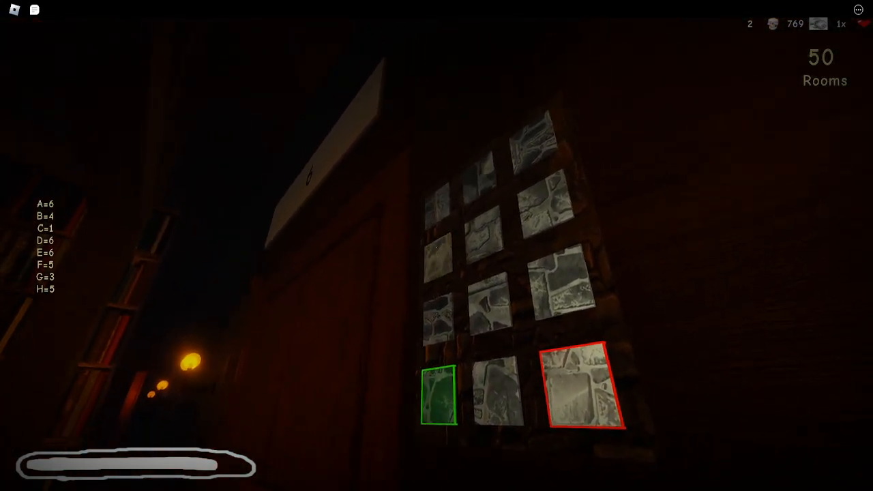
pyautogui.moveTo(437, 246)
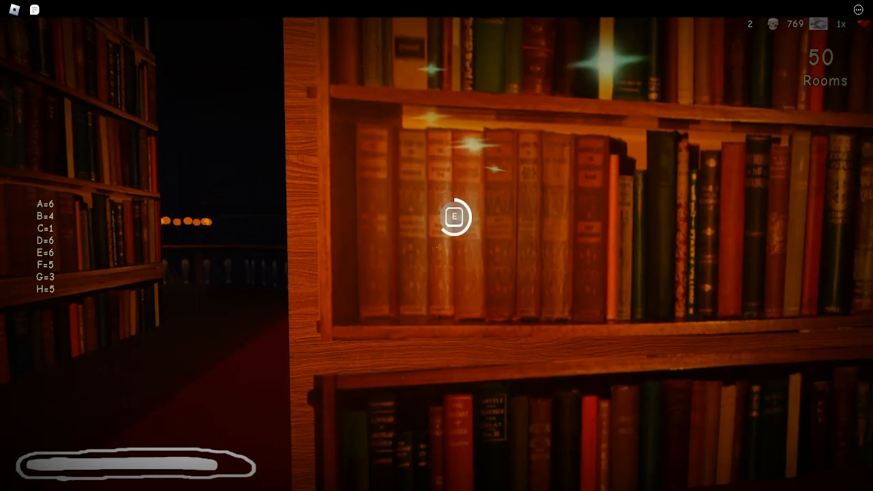
# Step: Search a library bookshelf for the final code hint, C=1
pyautogui.press('e')
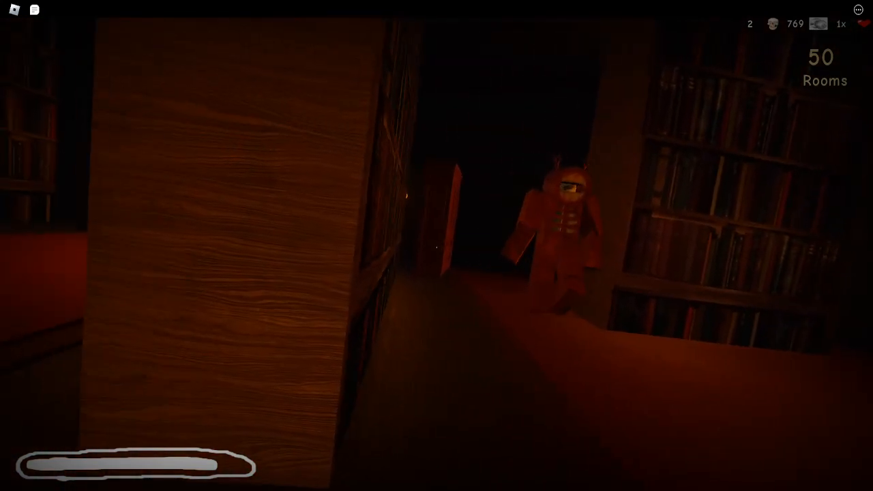
pyautogui.moveTo(436, 246)
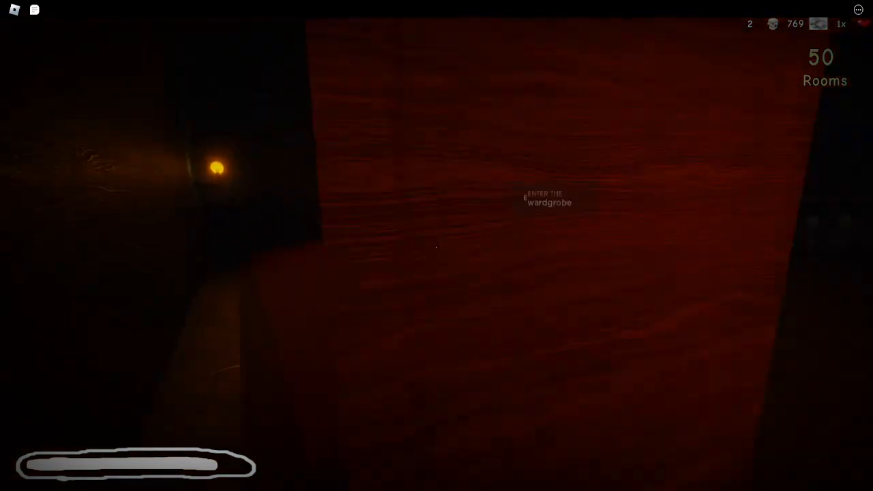
# Step: Hide in the library wardrobe, come out to try the door, then hide and exit again
pyautogui.press('e')
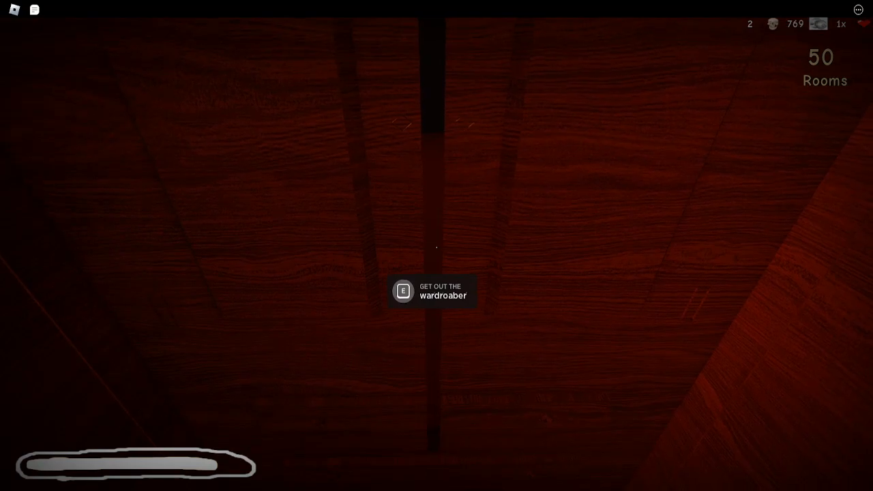
pyautogui.press('e')
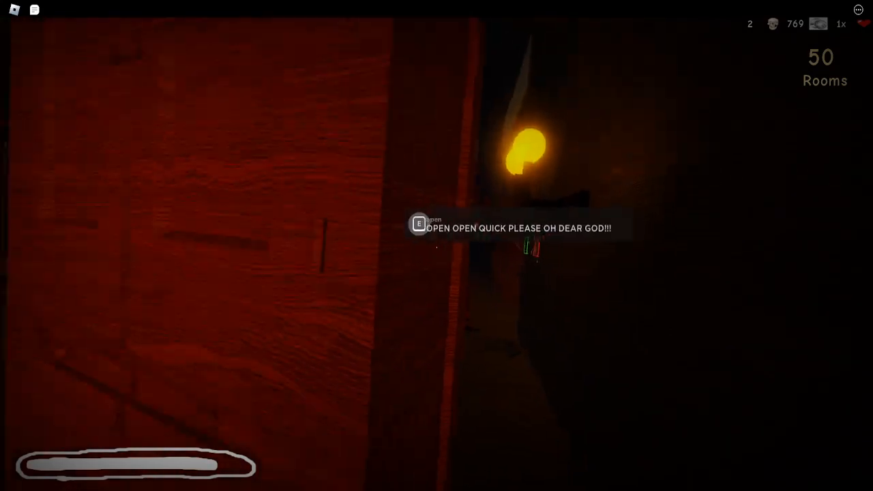
pyautogui.press('e')
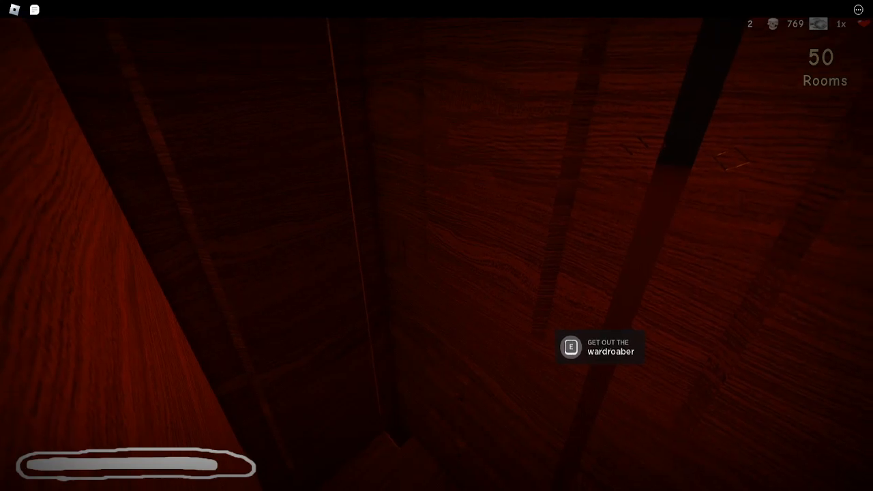
pyautogui.press('e')
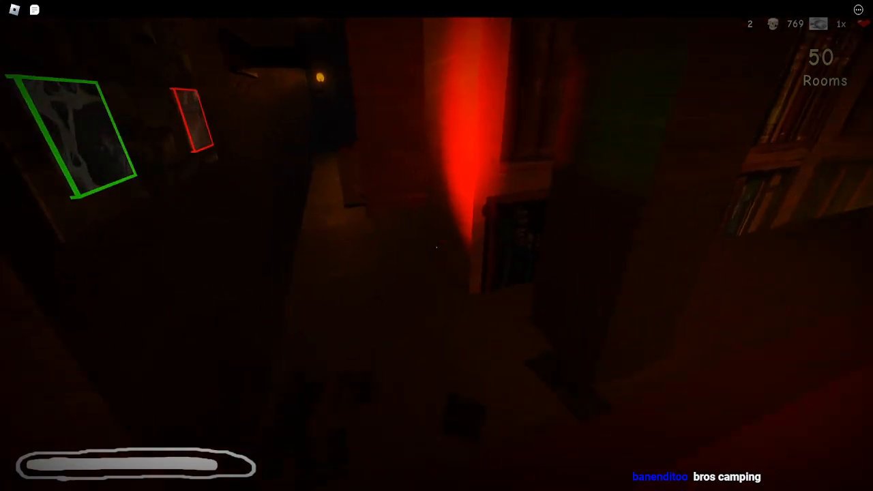
pyautogui.moveTo(437, 245)
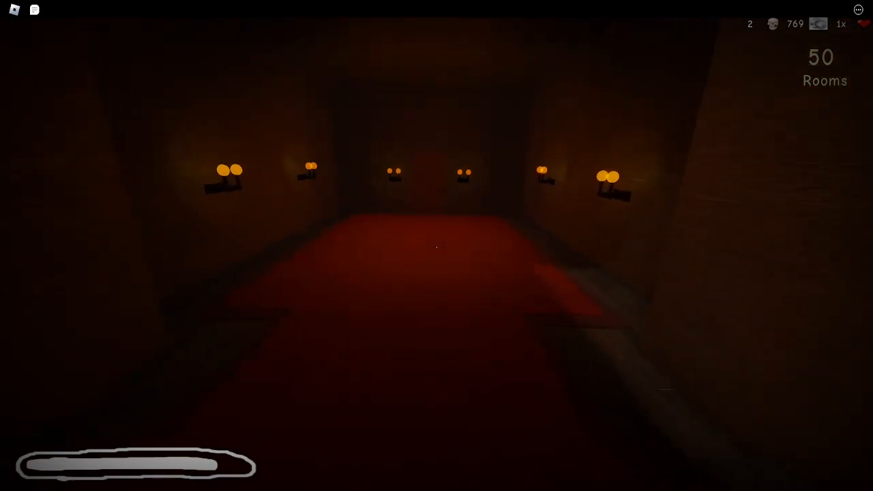
# Step: Run through rooms 55 and 56 into the brick-walled corridor of room 57
pyautogui.press('w')
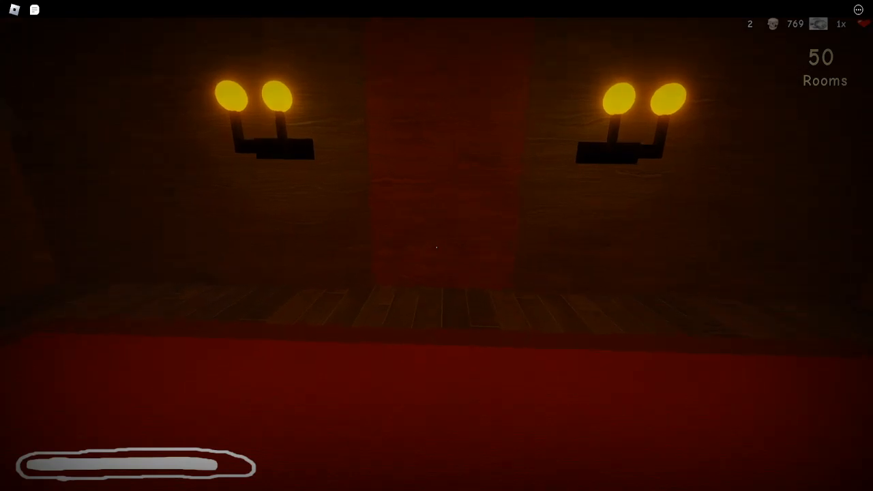
pyautogui.press('w')
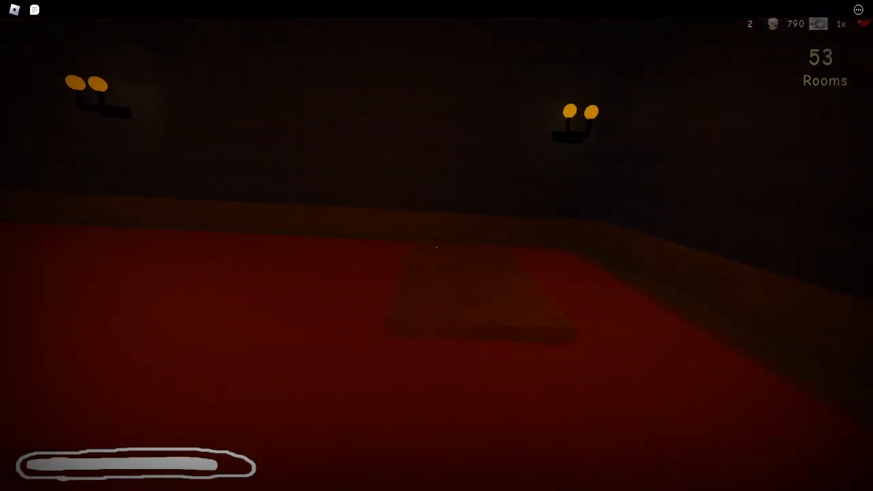
pyautogui.moveTo(436, 246)
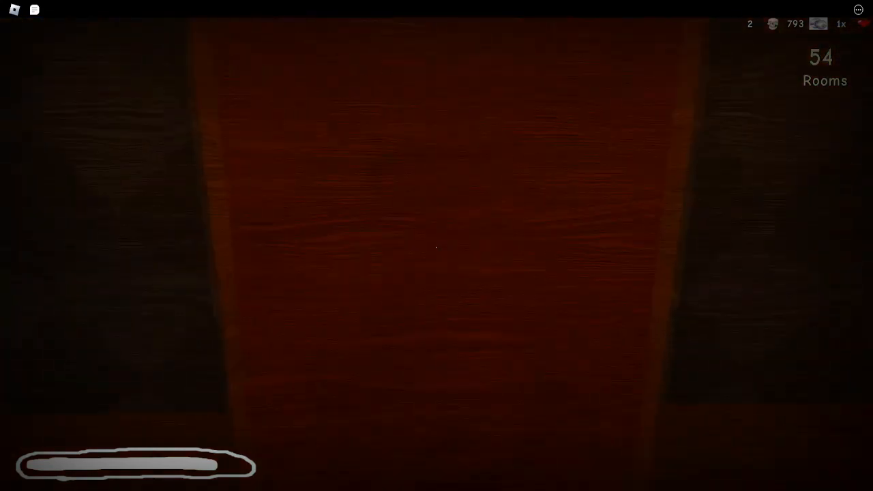
pyautogui.press('w')
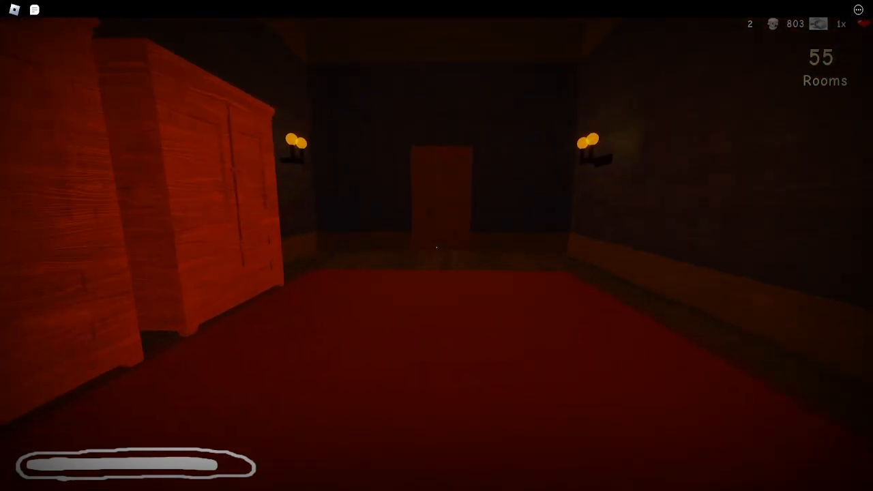
pyautogui.press('w')
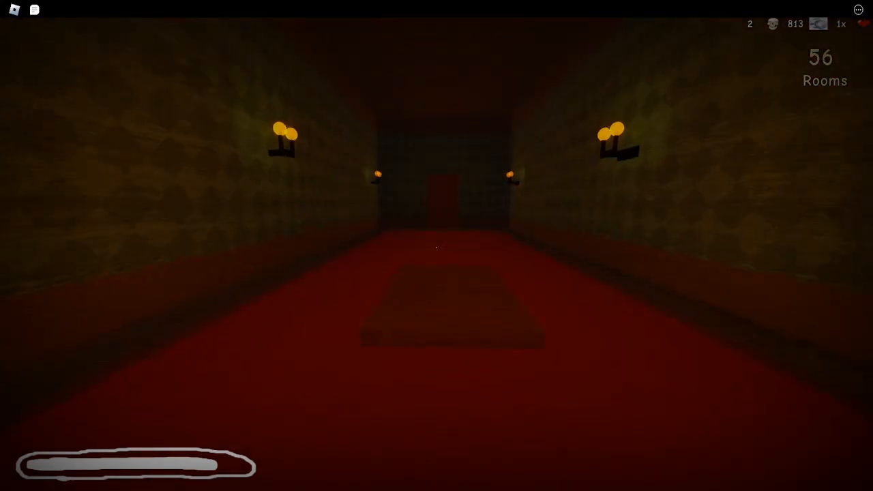
pyautogui.press('w')
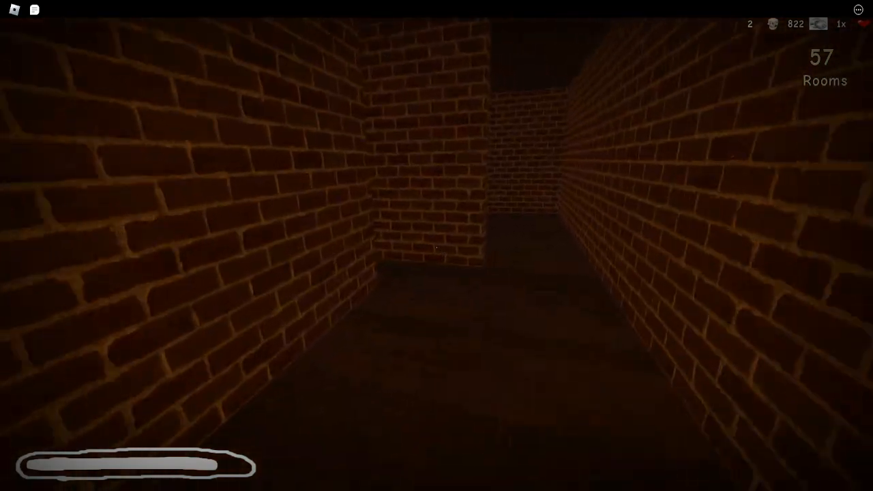
# Step: Enter room 57's brick maze and follow its winding passages
pyautogui.press('w')
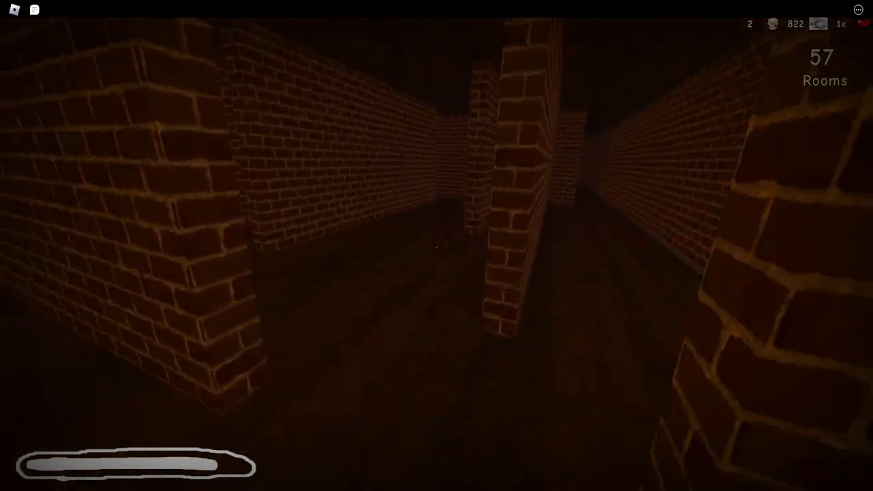
pyautogui.press('w')
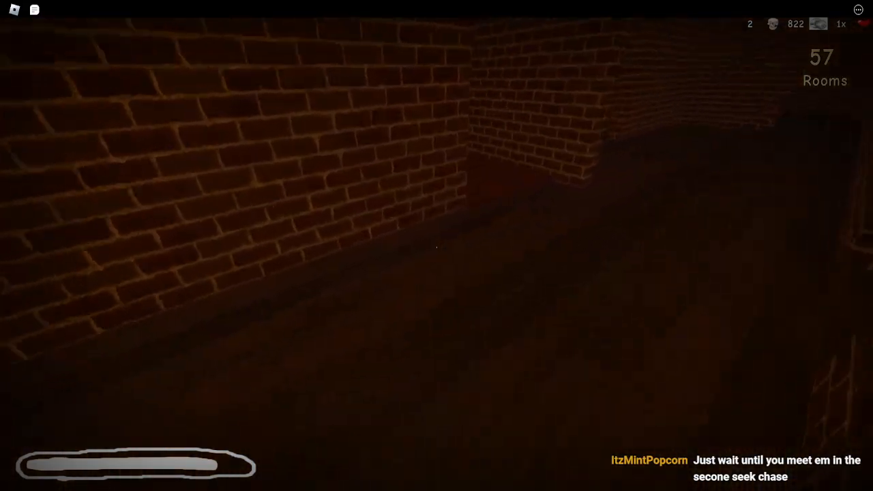
pyautogui.moveTo(436, 246)
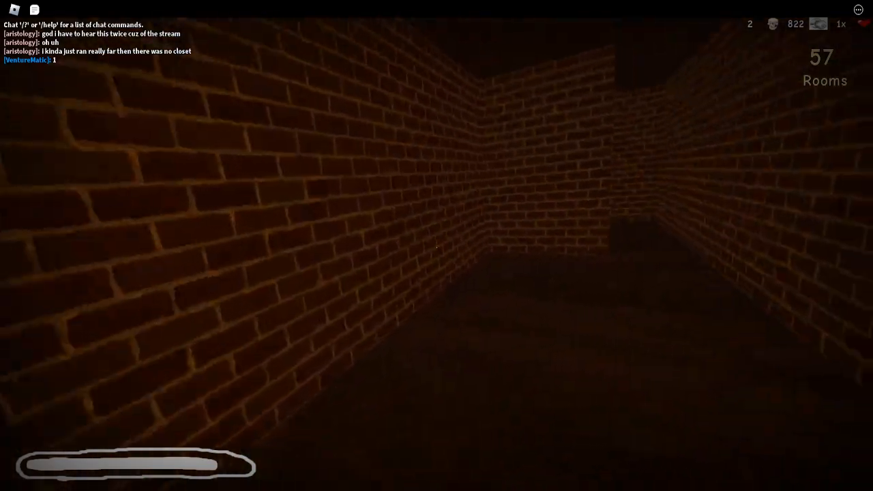
pyautogui.moveTo(436, 246)
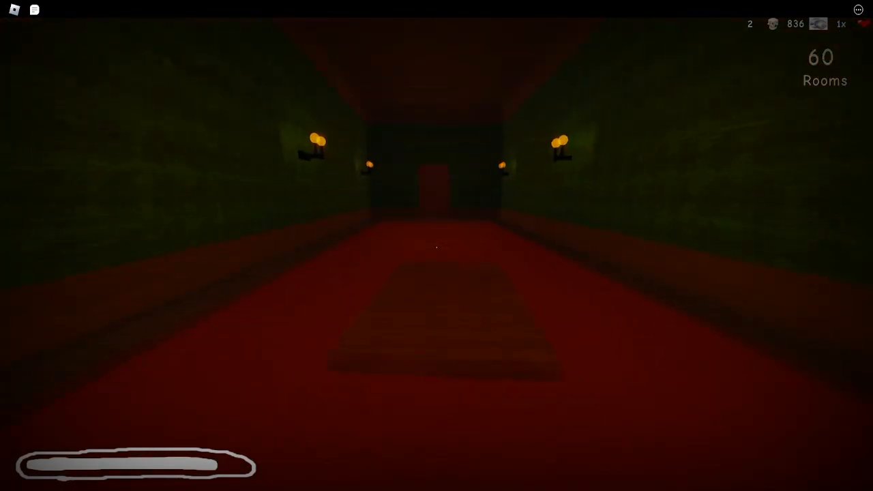
# Step: Run down the lamp-lit hallway until killed at room 61, bringing up the revive prompt
pyautogui.press('w')
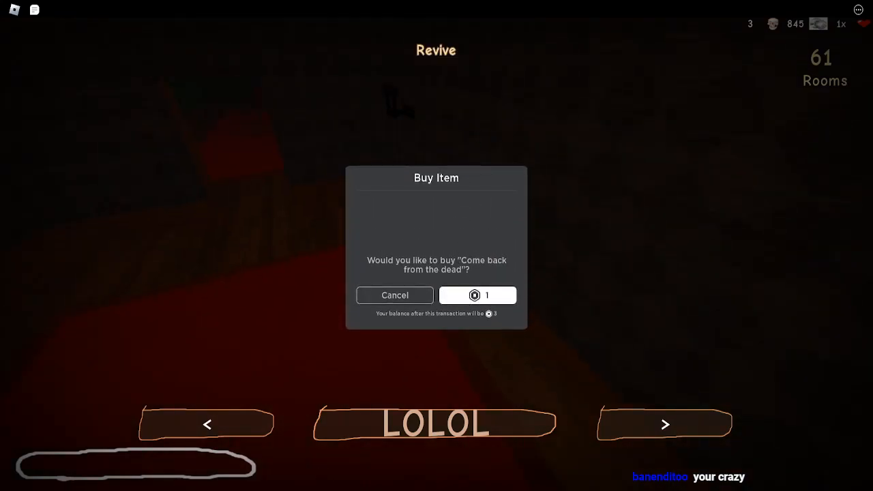
# Step: Buy the Come back from the dead revive with Robux and dismiss the success message
pyautogui.click(477, 295)
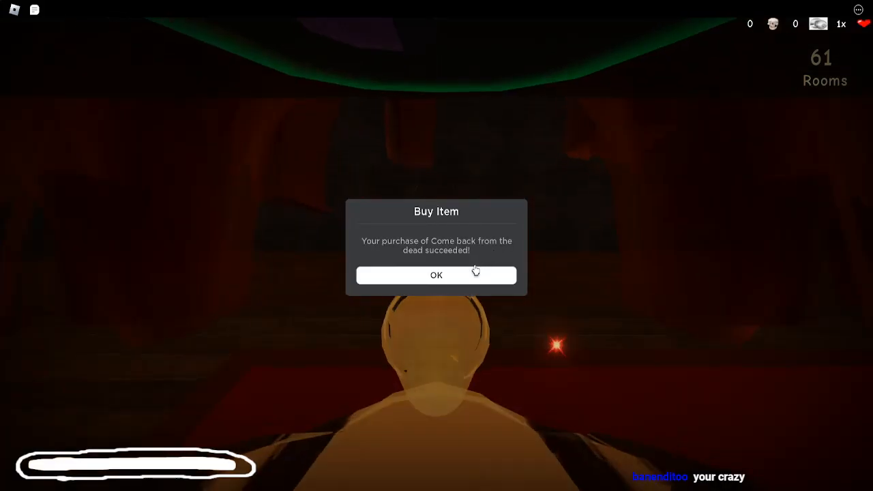
pyautogui.click(436, 275)
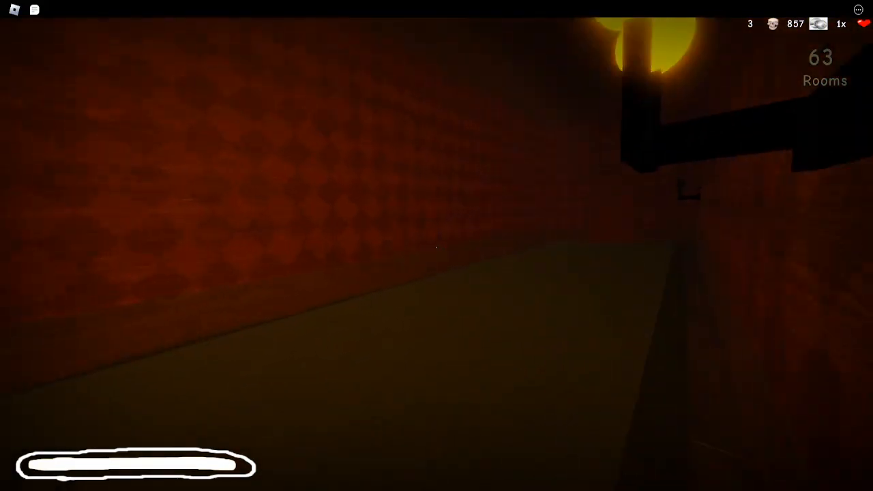
pyautogui.moveTo(437, 245)
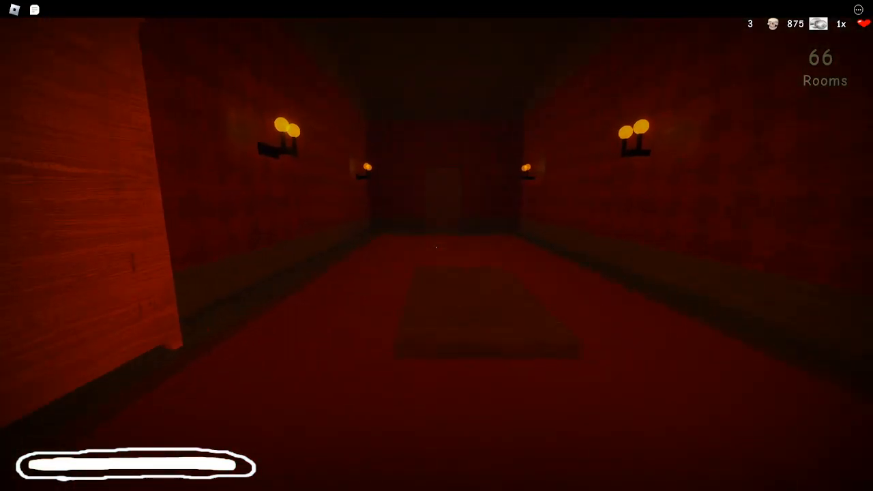
pyautogui.moveTo(437, 245)
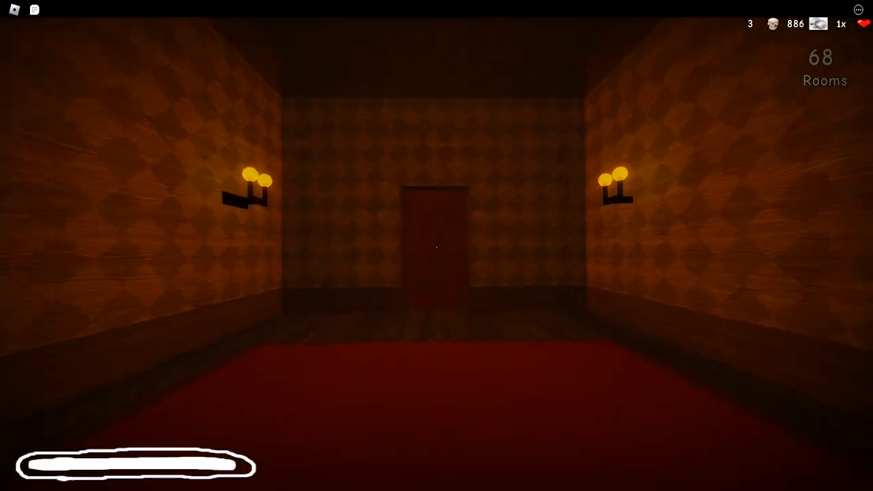
# Step: Run from room 63 to room 69 and into the narrow brick corridor
pyautogui.press('w')
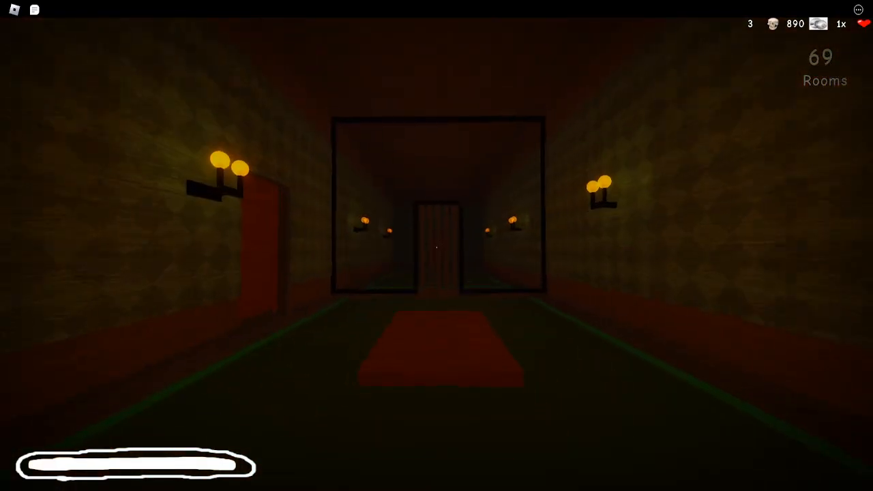
pyautogui.press('w')
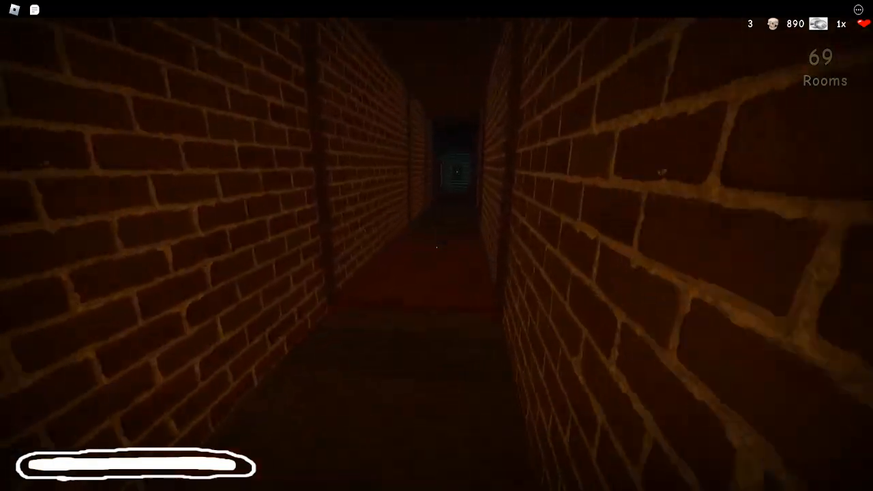
pyautogui.moveTo(437, 246)
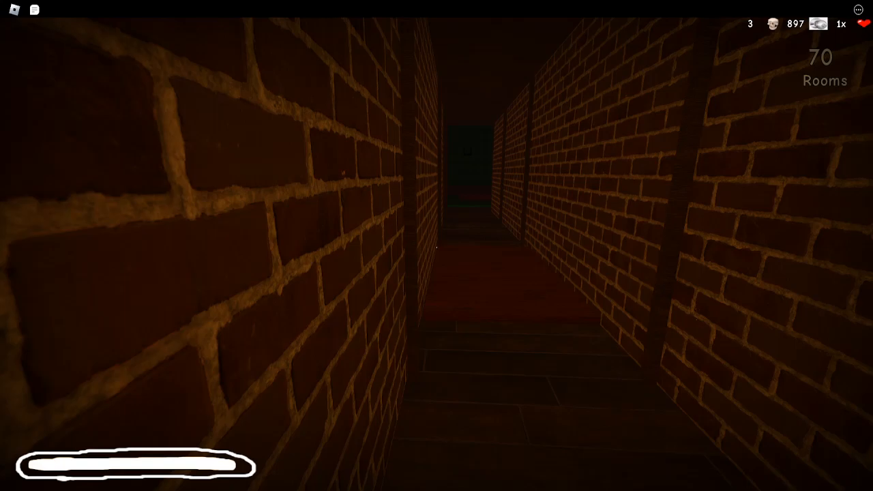
# Step: Walk the brick passage into the dark red-carpeted room 71
pyautogui.press('w')
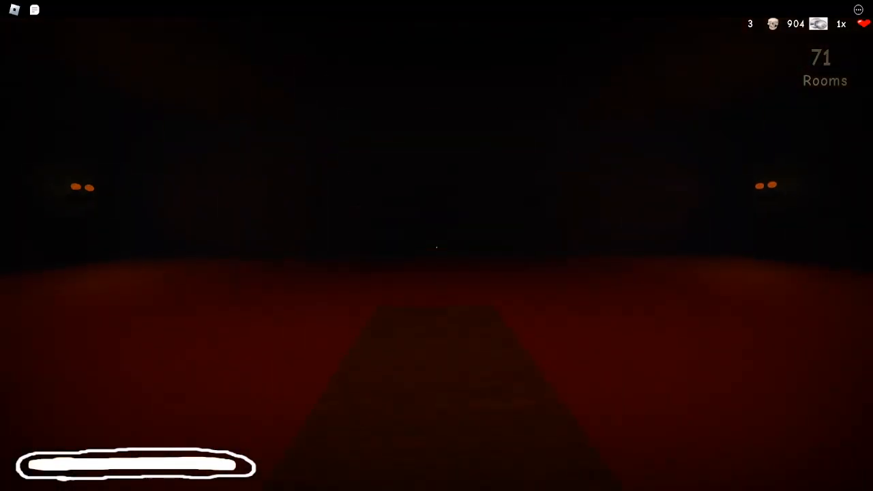
# Step: Move forward from room 71 until the red-lit Seek chase begins
pyautogui.press('w')
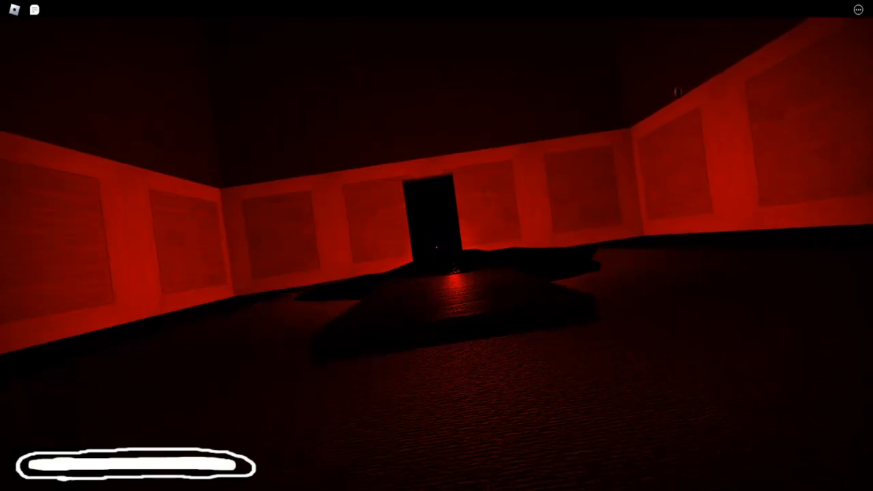
pyautogui.moveTo(437, 246)
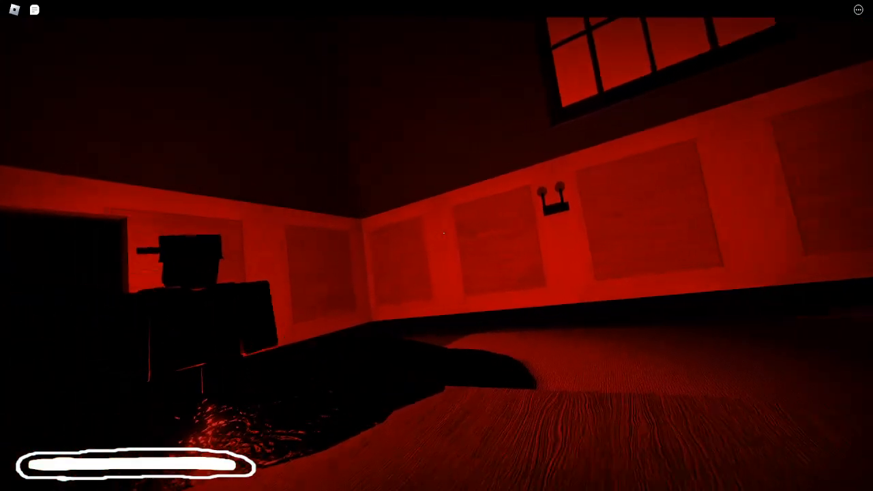
pyautogui.moveTo(437, 246)
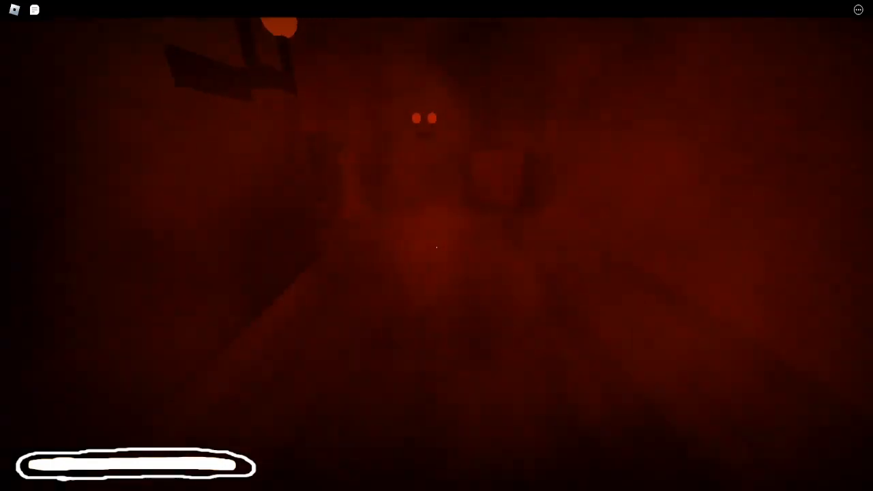
pyautogui.moveTo(437, 245)
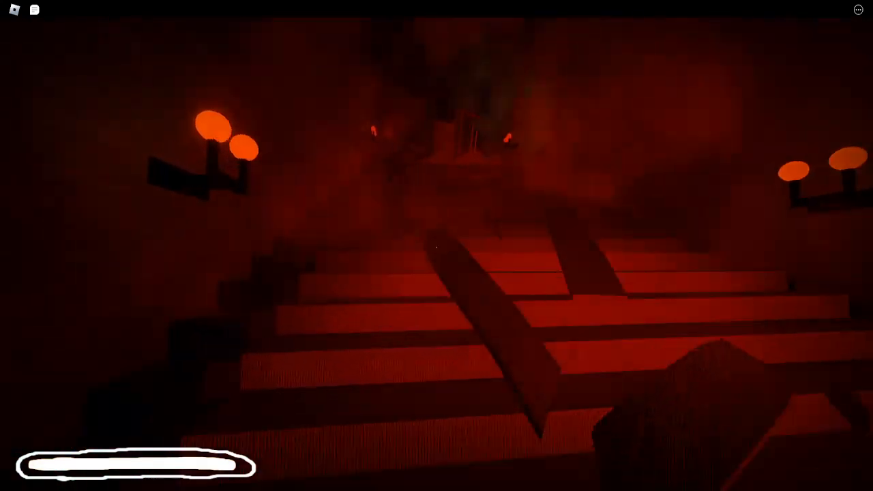
pyautogui.moveTo(437, 246)
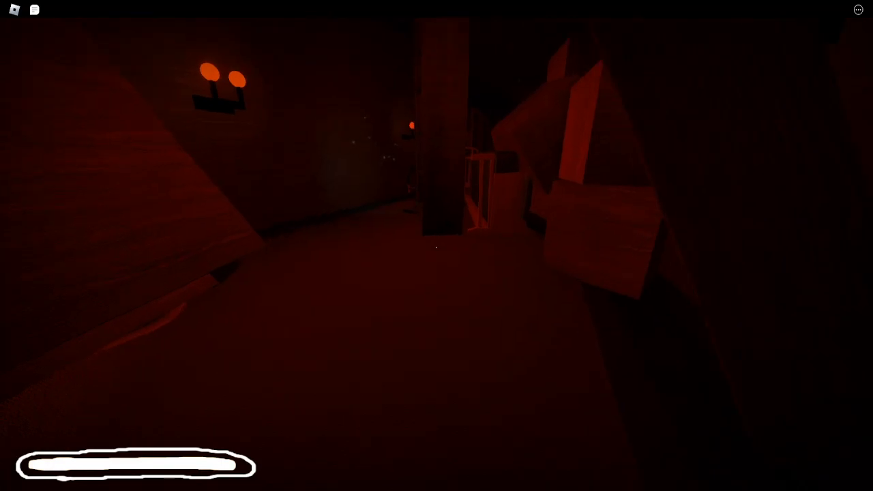
pyautogui.moveTo(436, 246)
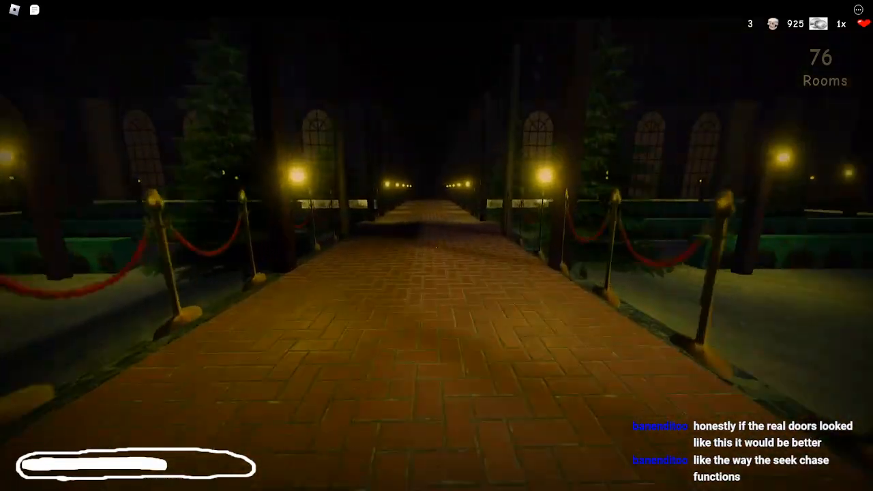
# Step: Walk the lamp-lit courtyard walkway through to room 78
pyautogui.press('w')
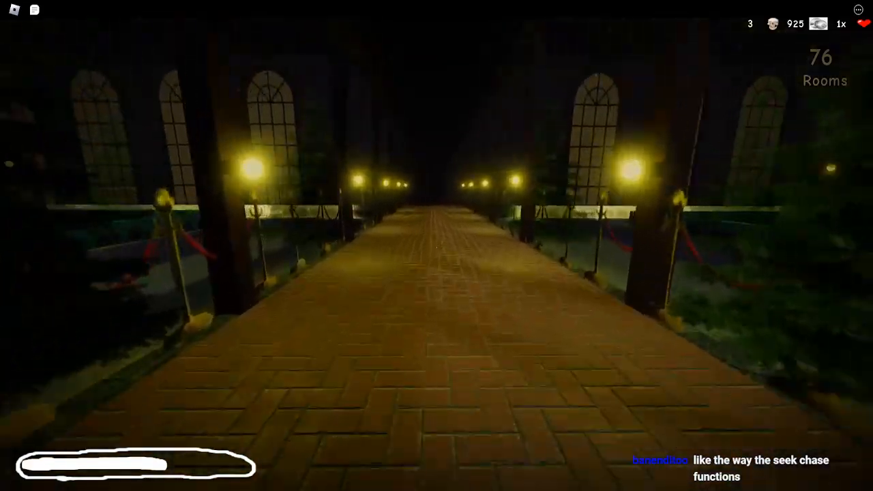
pyautogui.press('w')
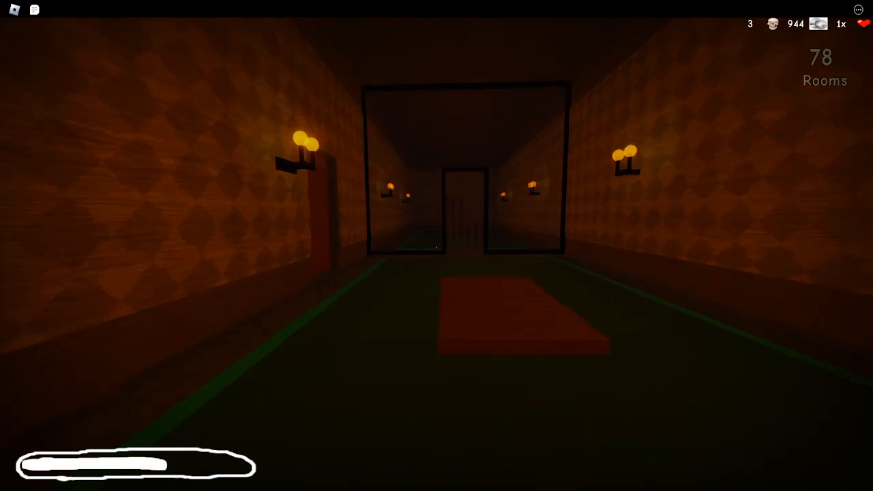
# Step: Head through the door ahead into the dark brick maze
pyautogui.press('w')
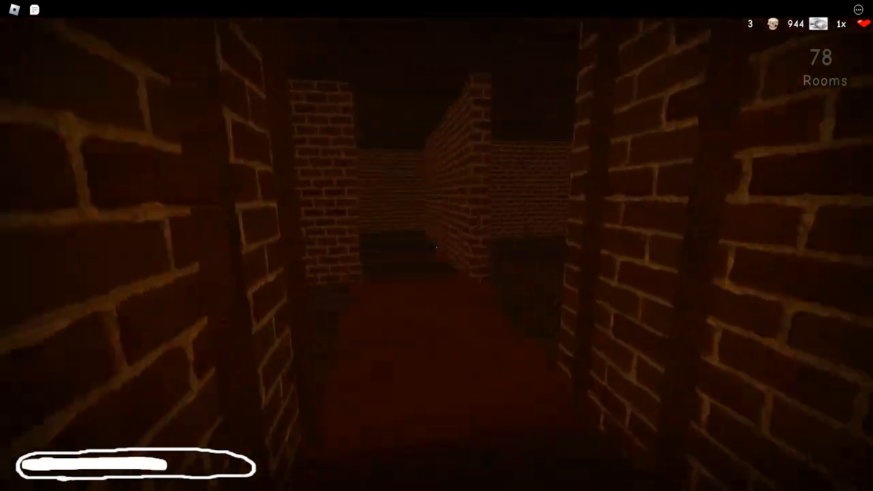
pyautogui.press('w')
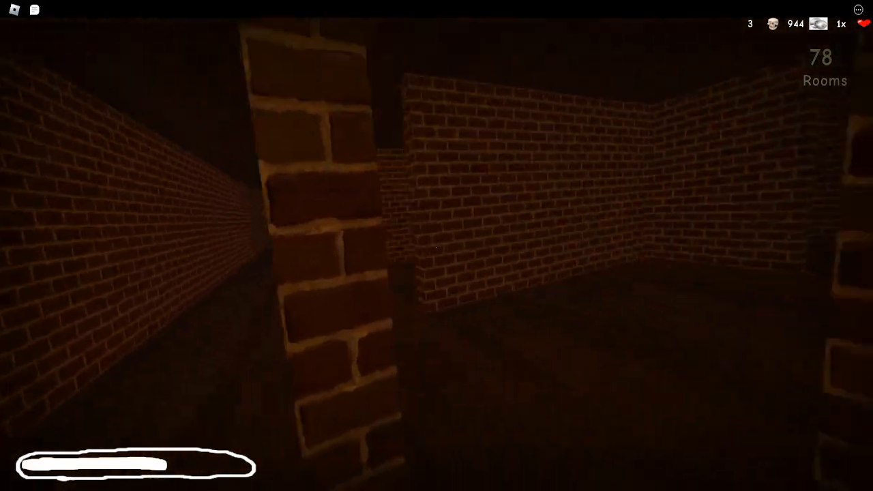
pyautogui.moveTo(437, 246)
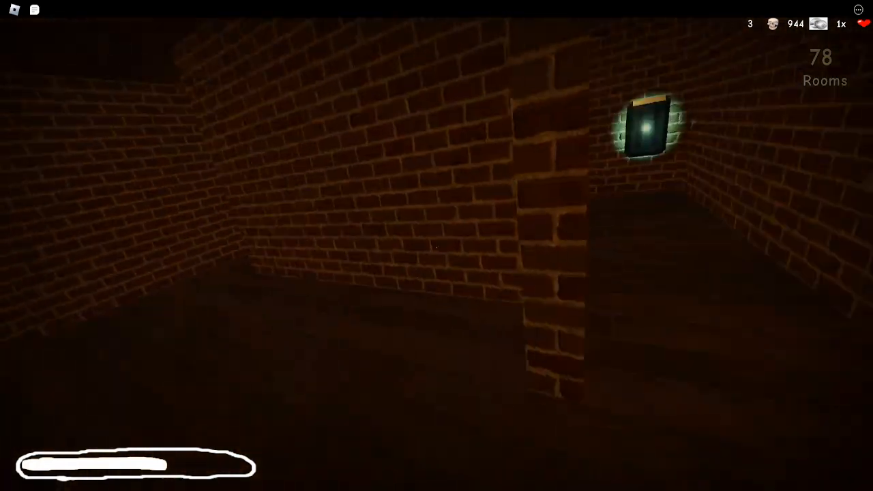
pyautogui.moveTo(436, 246)
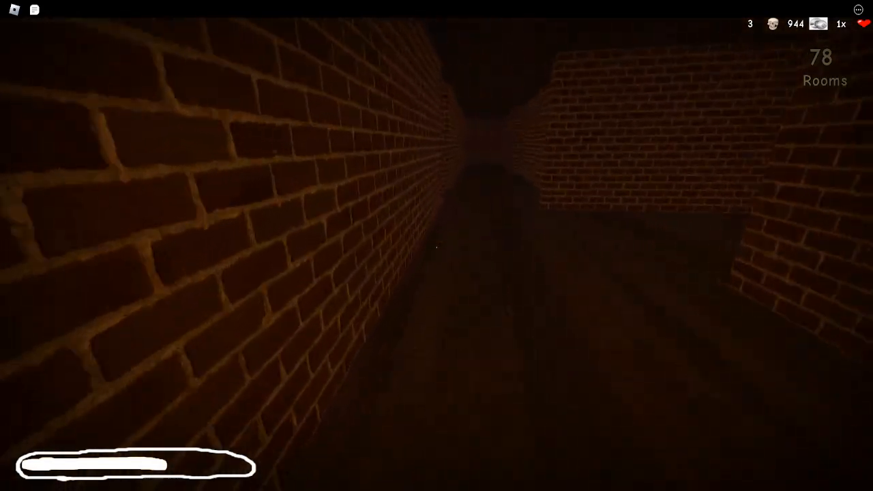
pyautogui.moveTo(436, 245)
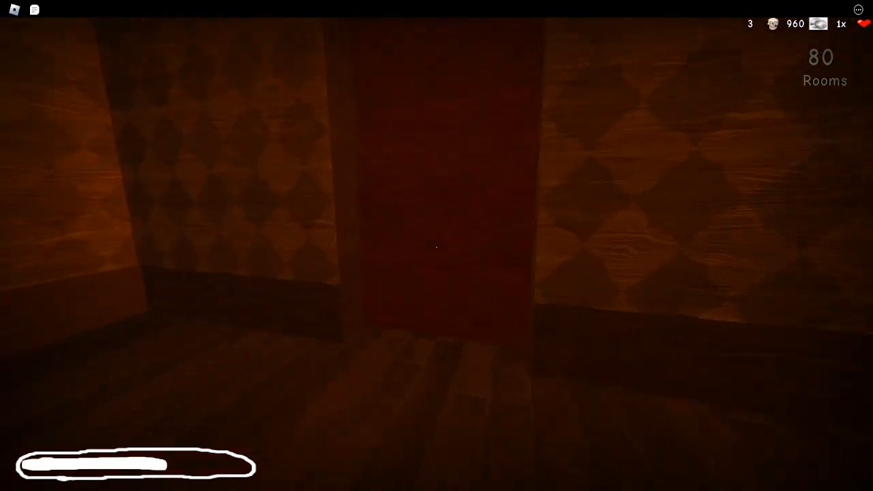
# Step: Walk from room 80 past the wardrobe doors and down hallways to room 91
pyautogui.press('w')
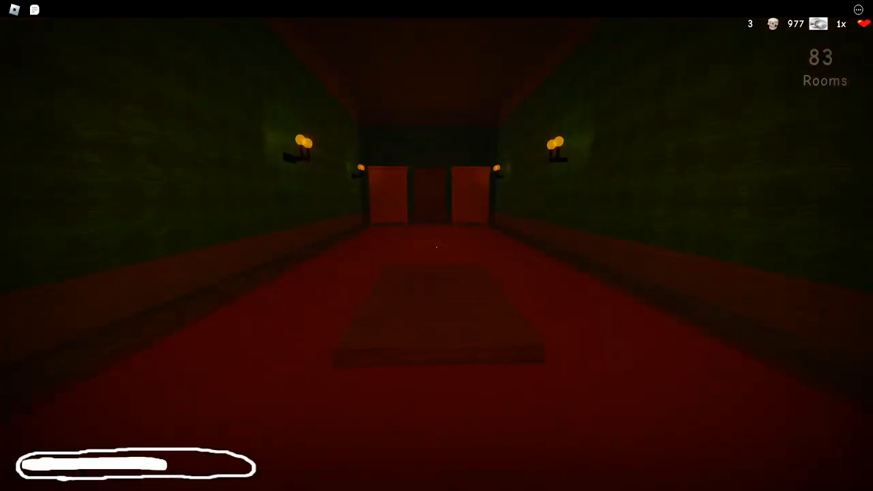
pyautogui.press('w')
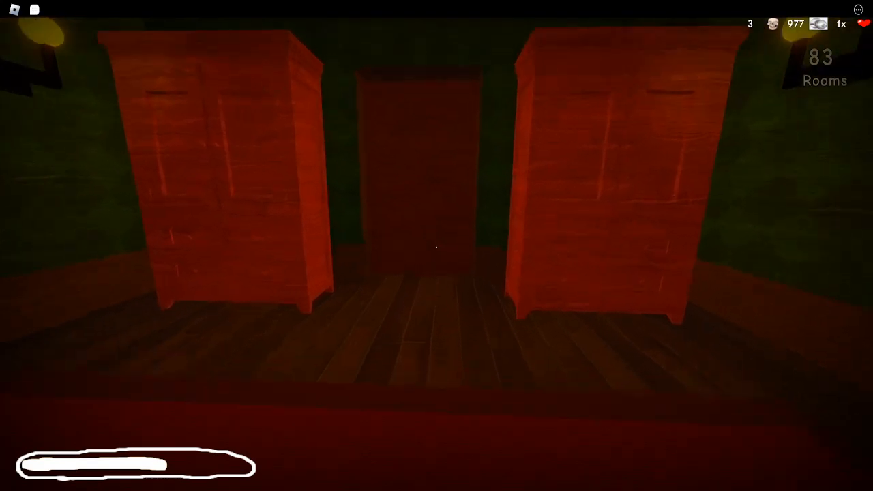
pyautogui.press('w')
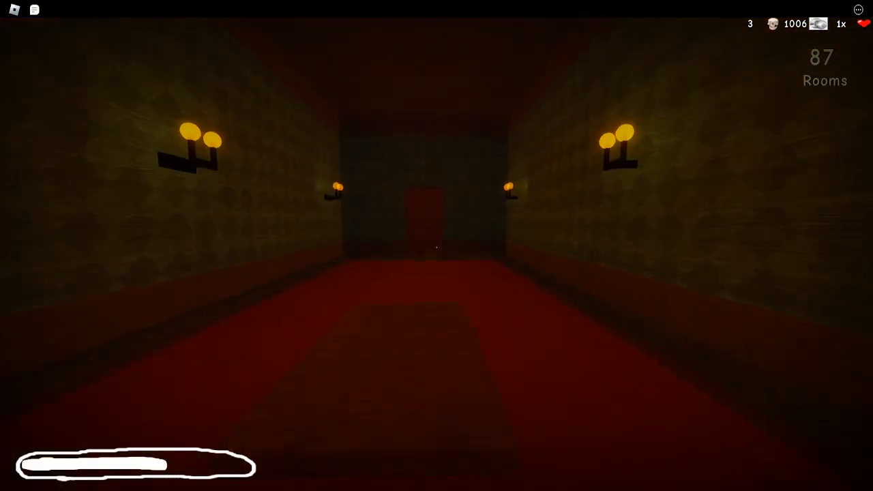
pyautogui.press('w')
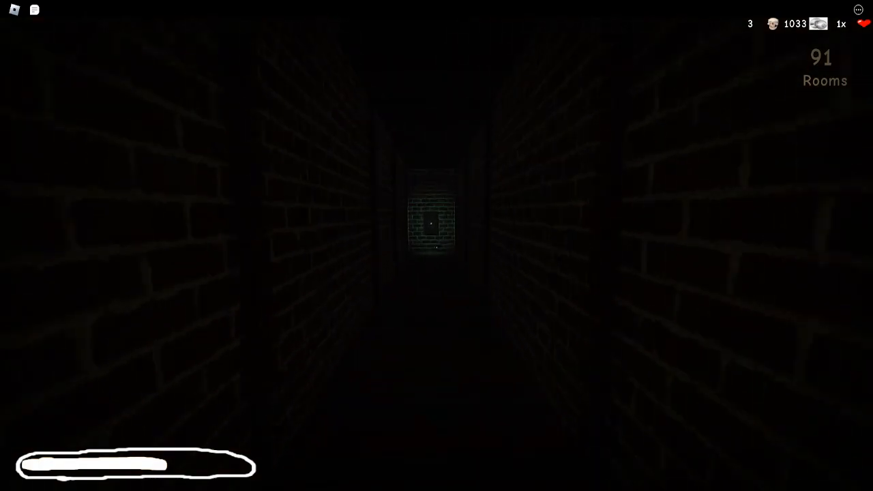
pyautogui.moveTo(437, 246)
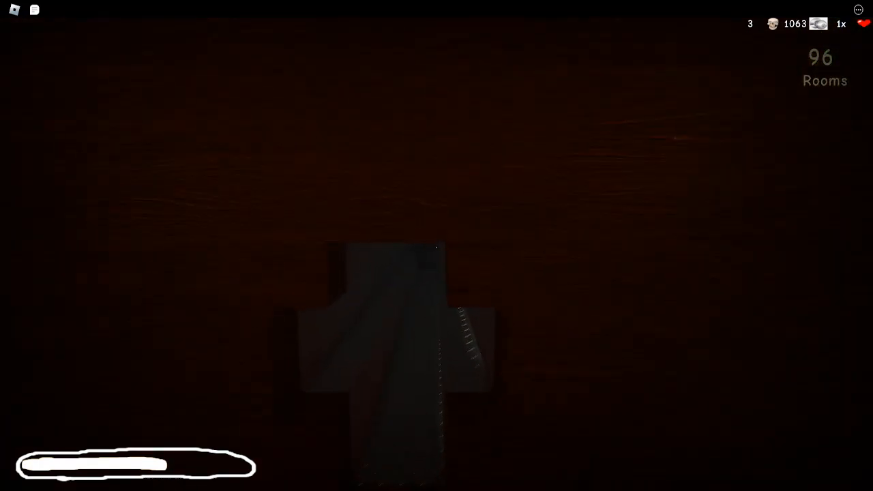
pyautogui.moveTo(436, 246)
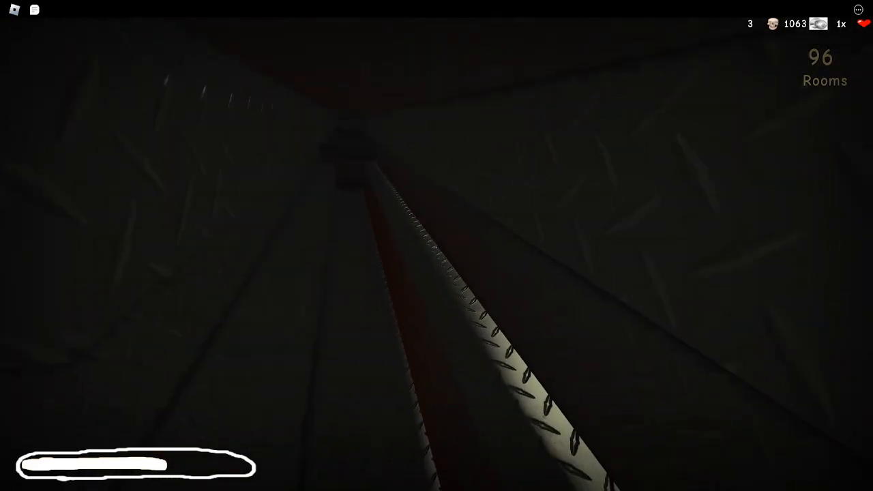
pyautogui.moveTo(436, 246)
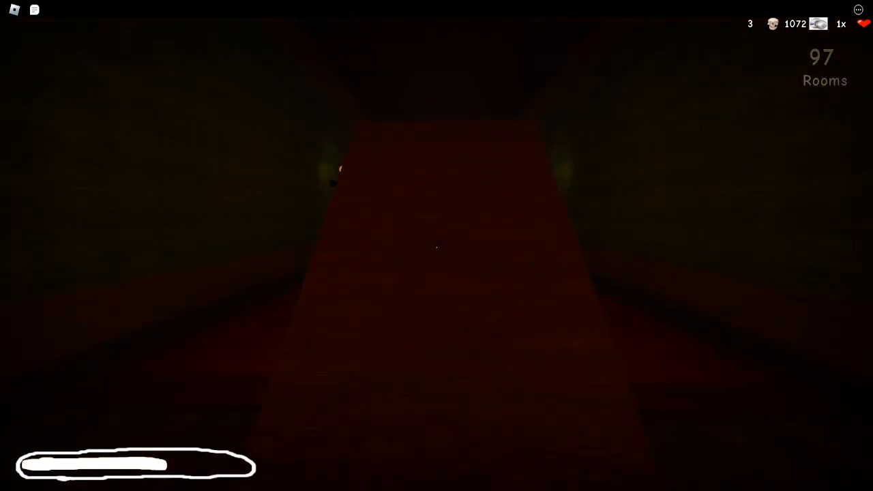
# Step: Move through rooms 92–97 to the dark door of room 98
pyautogui.press('w')
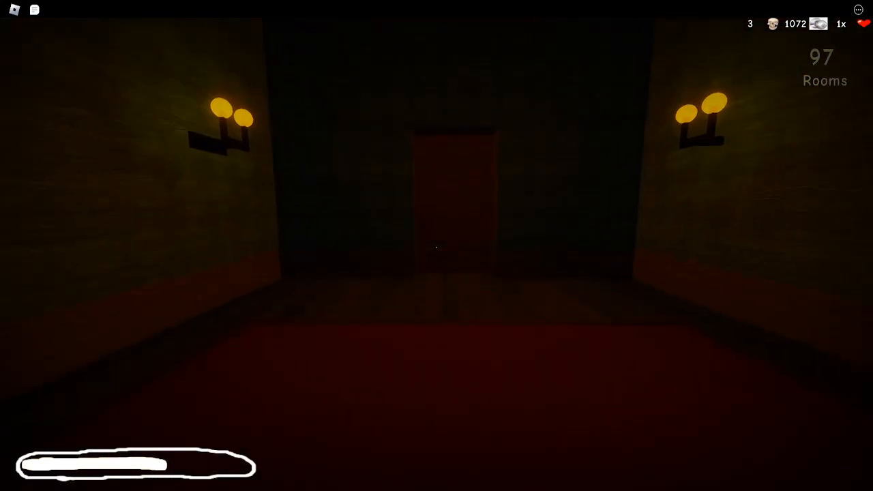
pyautogui.press('w')
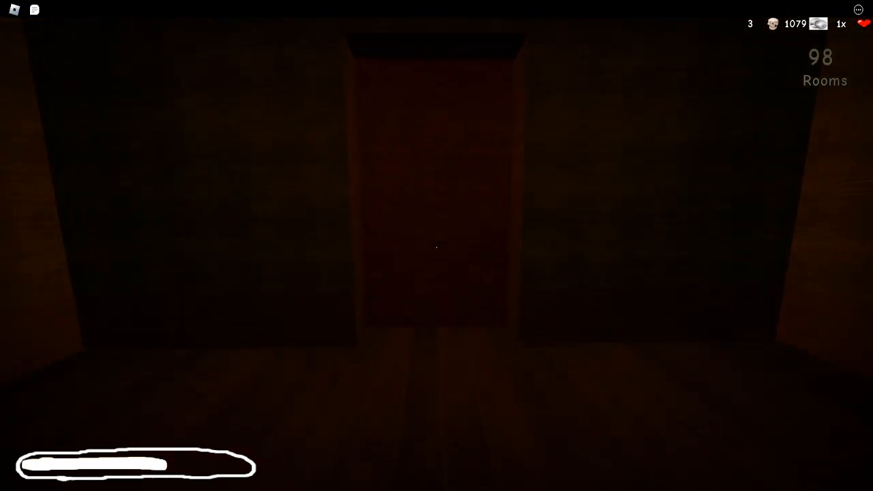
# Step: Go through room 98's door and down the long room-100 corridor into room 101
pyautogui.press('w')
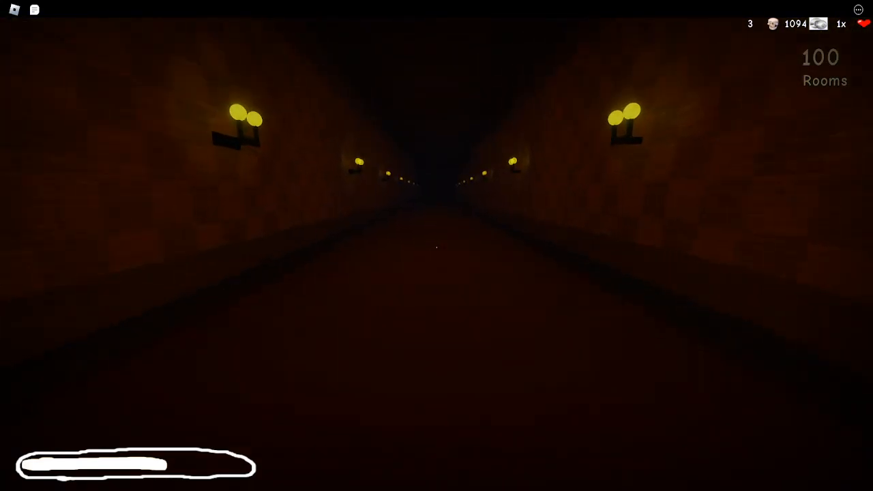
pyautogui.press('w')
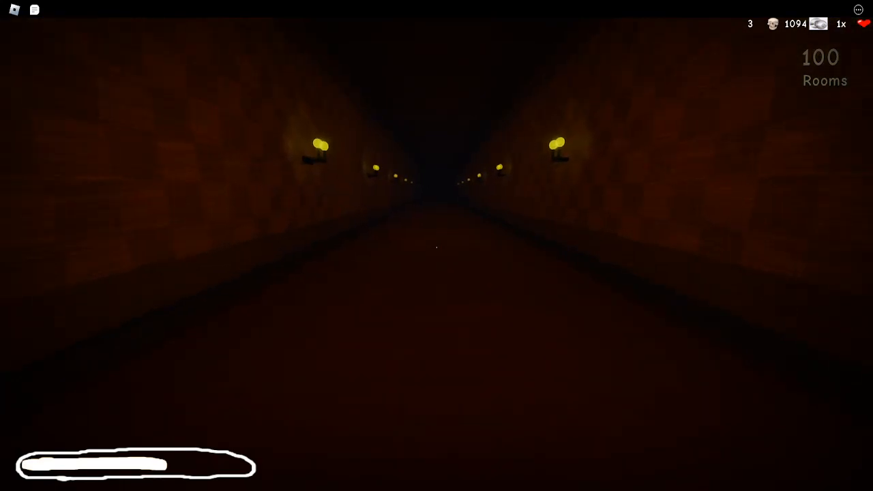
pyautogui.press('w')
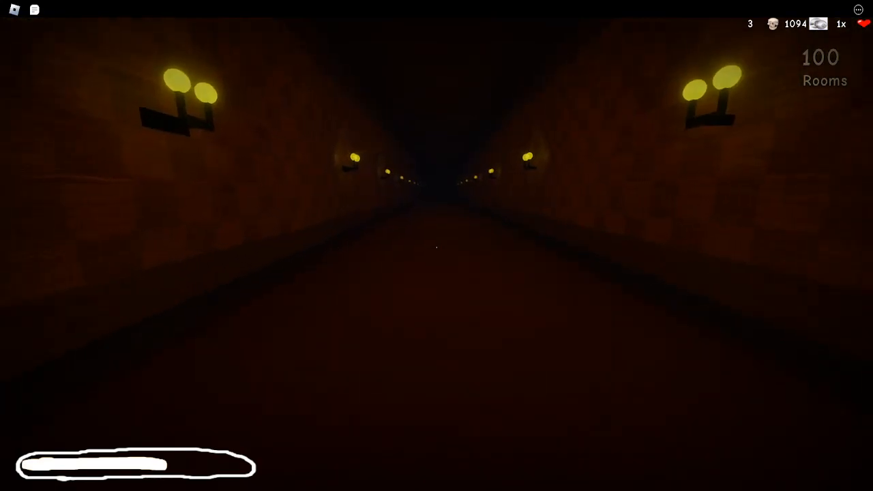
pyautogui.press('w')
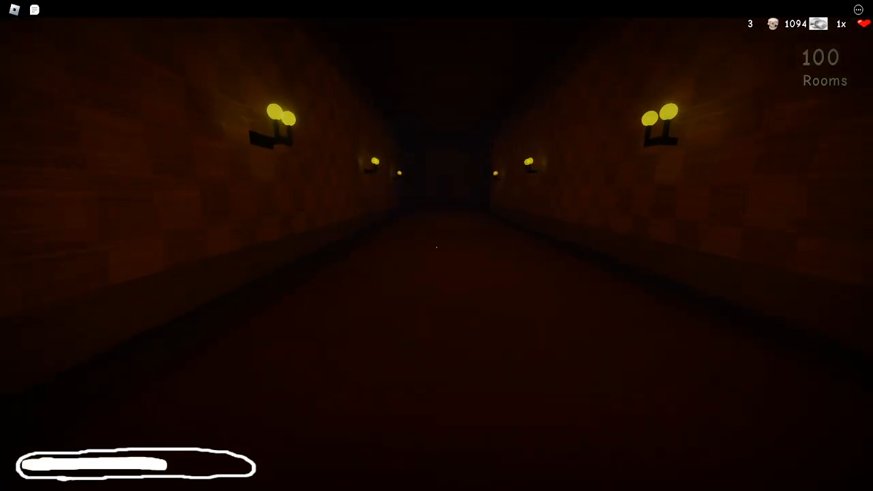
pyautogui.press('w')
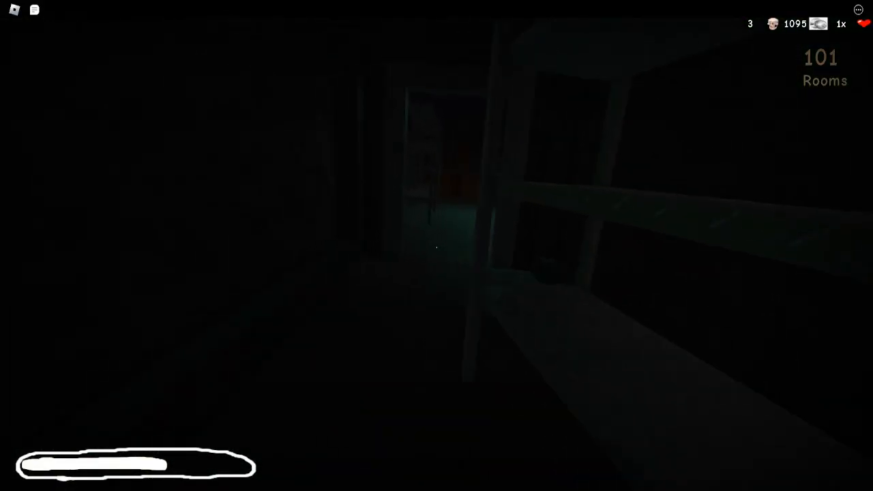
pyautogui.moveTo(437, 246)
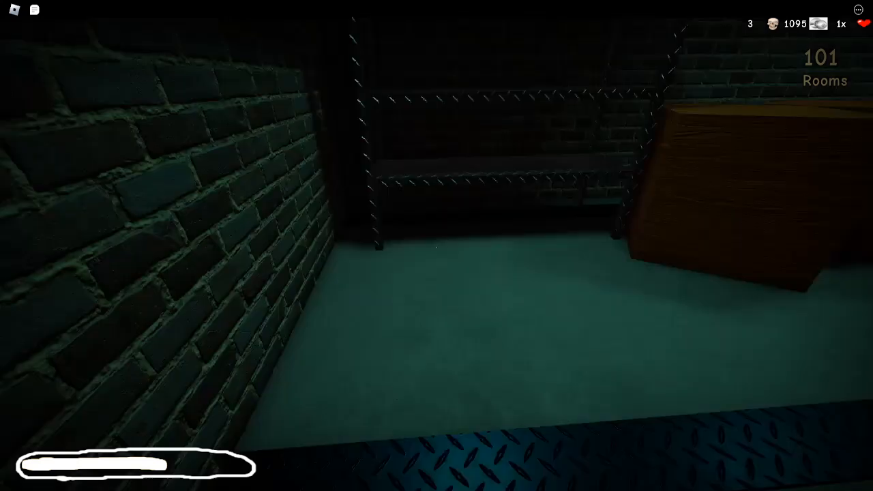
pyautogui.moveTo(436, 246)
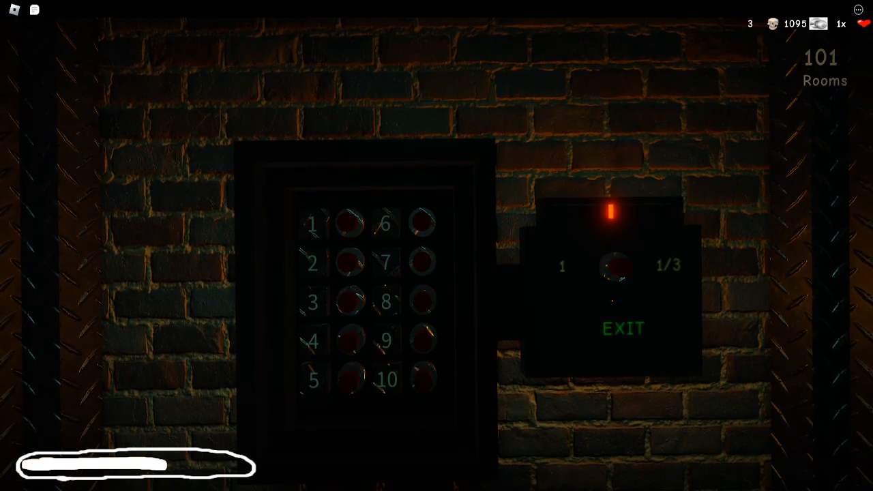
# Step: Try three digits on the exit keypad; the EXIT display stays dashes
pyautogui.click(387, 261)
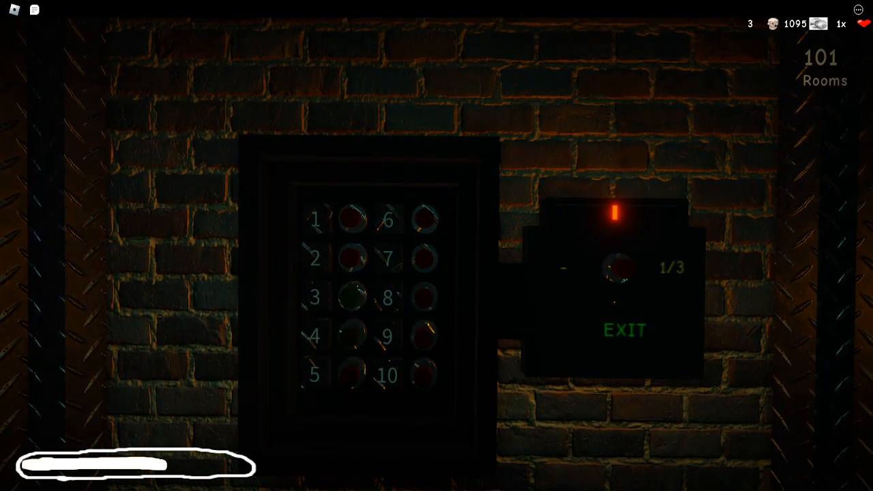
pyautogui.click(350, 298)
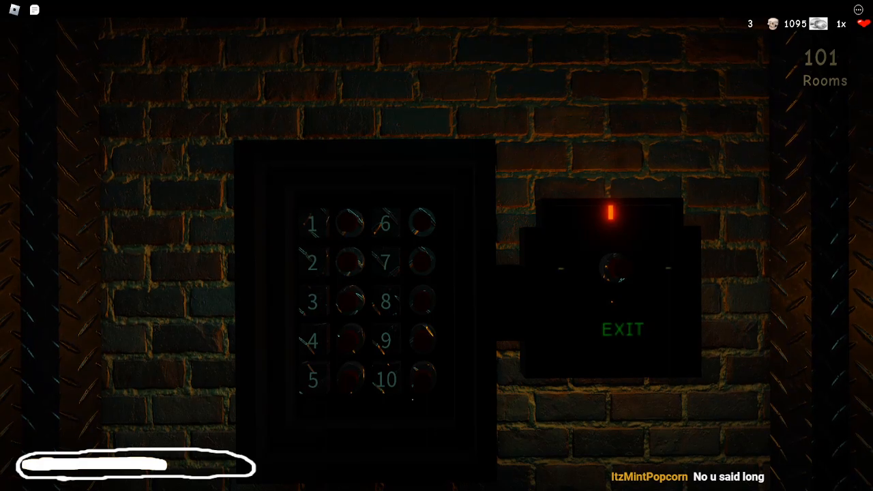
pyautogui.click(385, 303)
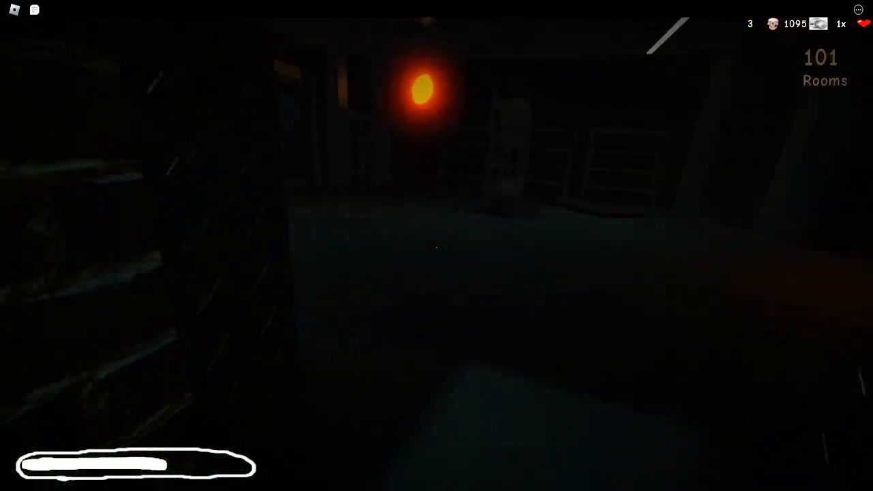
pyautogui.moveTo(437, 246)
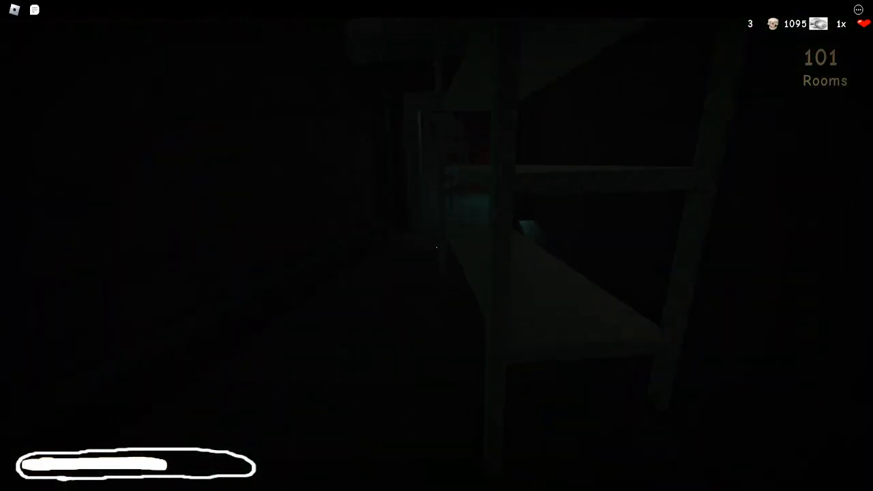
pyautogui.moveTo(437, 246)
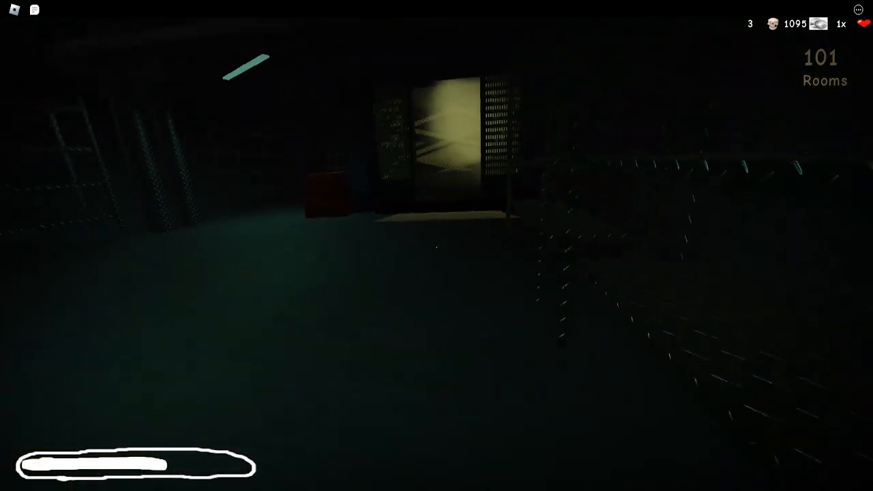